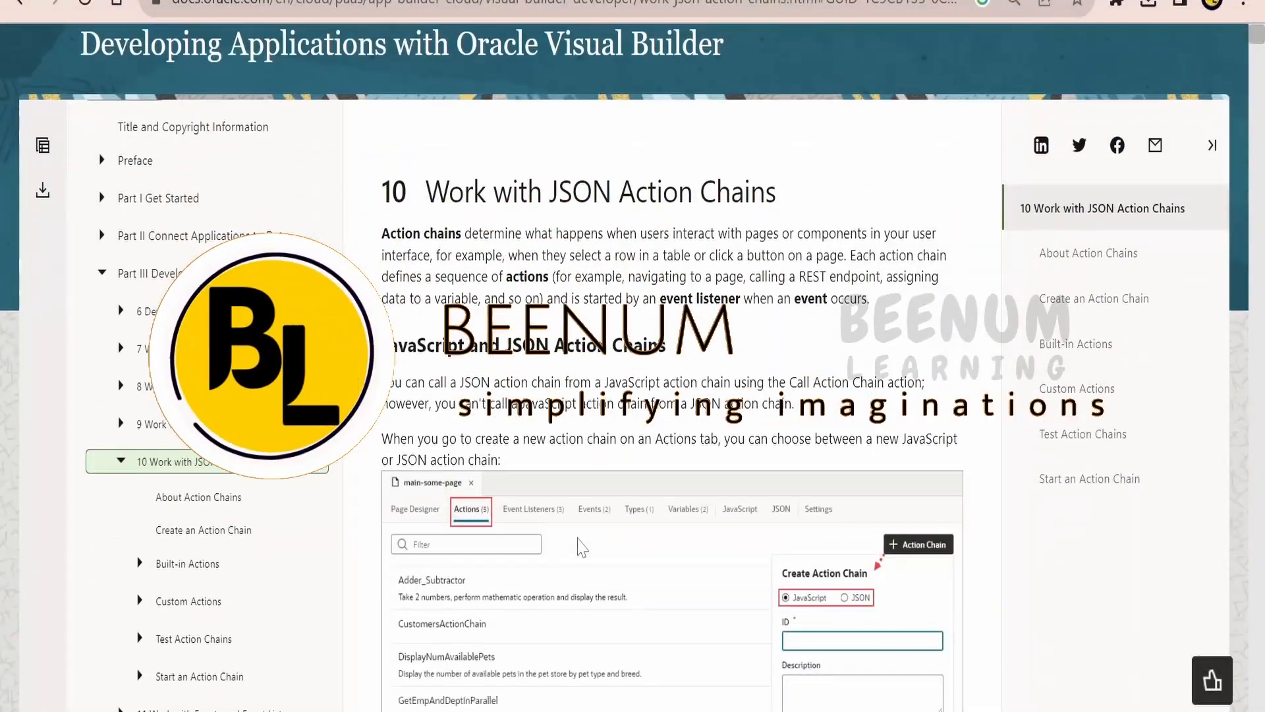
Expand Test Action Chains in the contents and read Create a Test for a Test Case
scroll("down", 3)
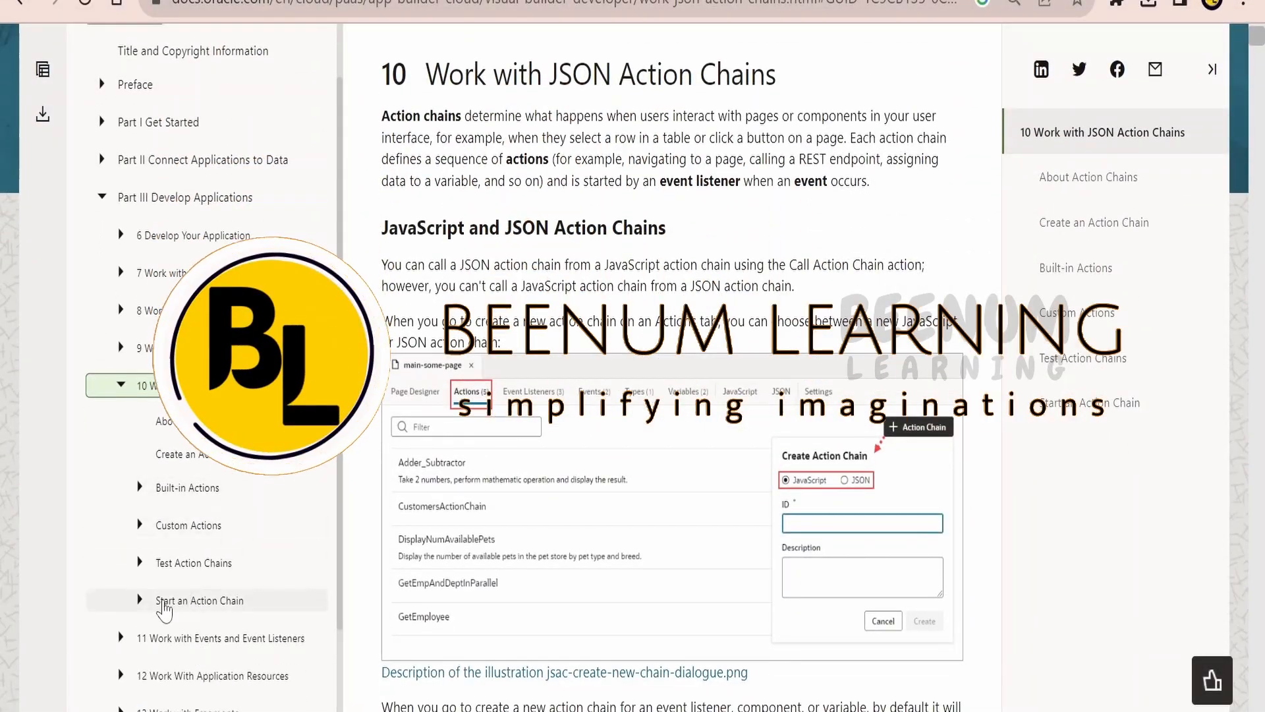
left_click(193, 445)
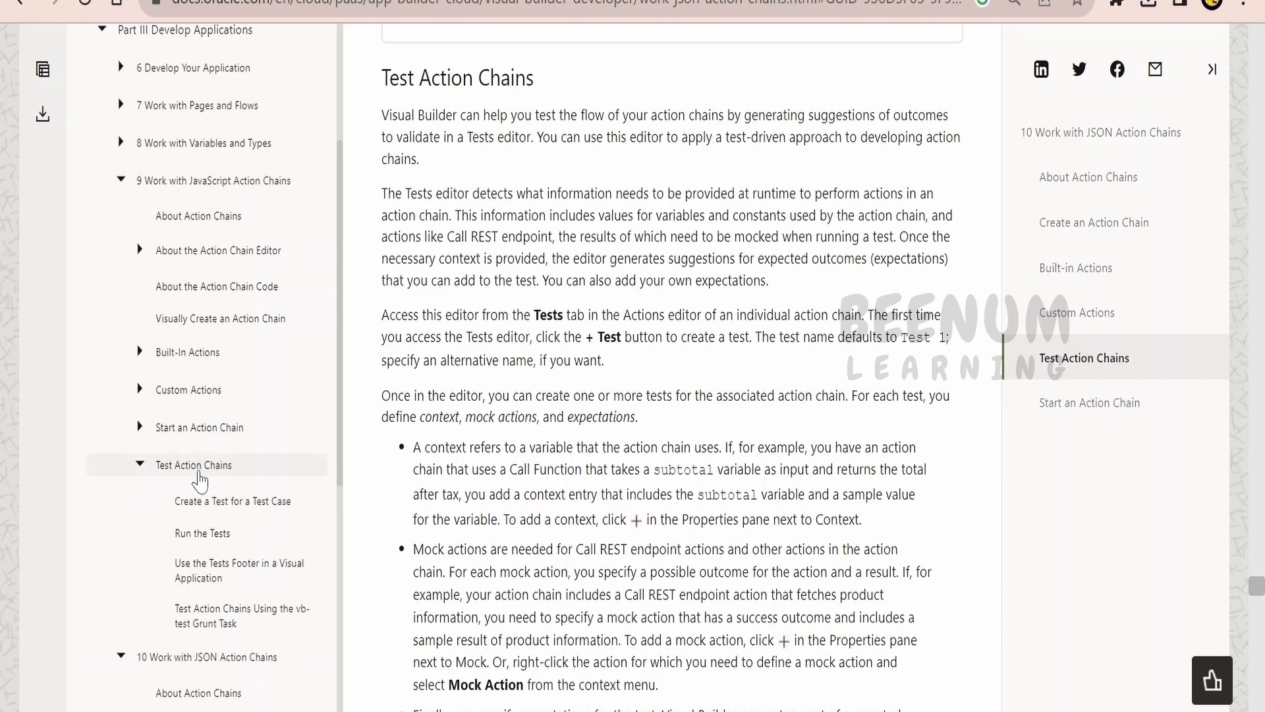
scroll("down", 3)
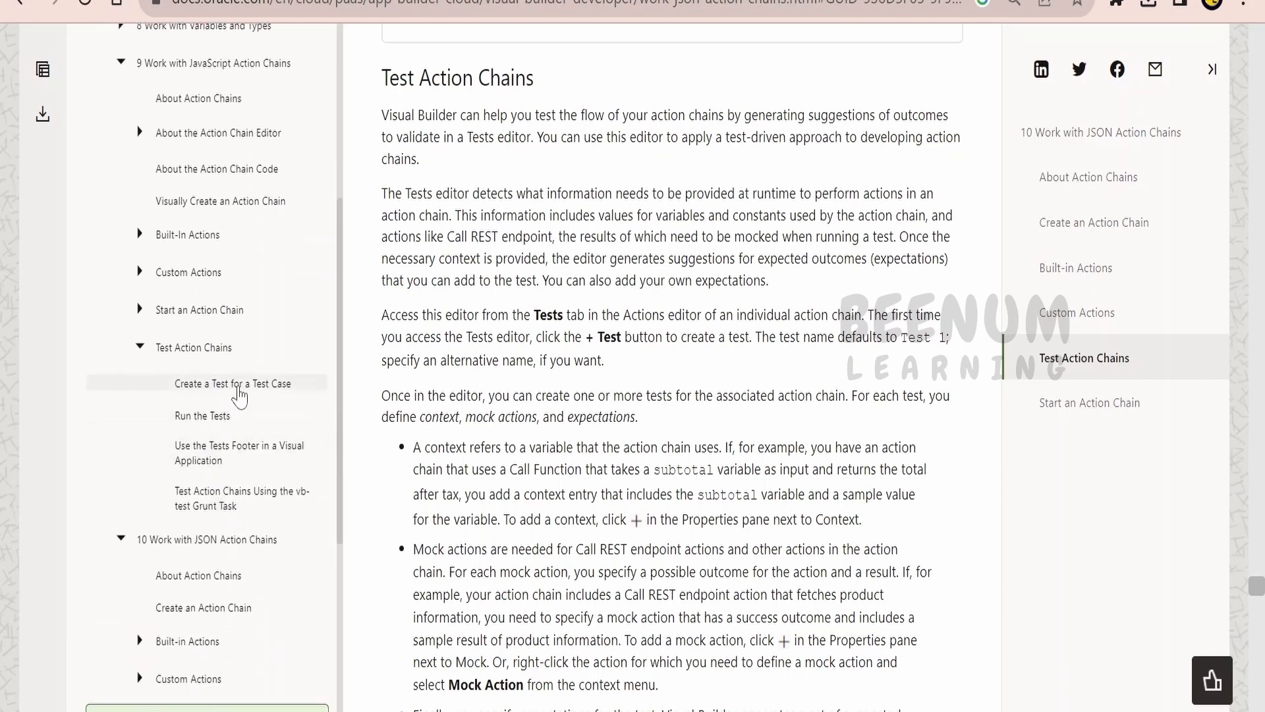
left_click(232, 383)
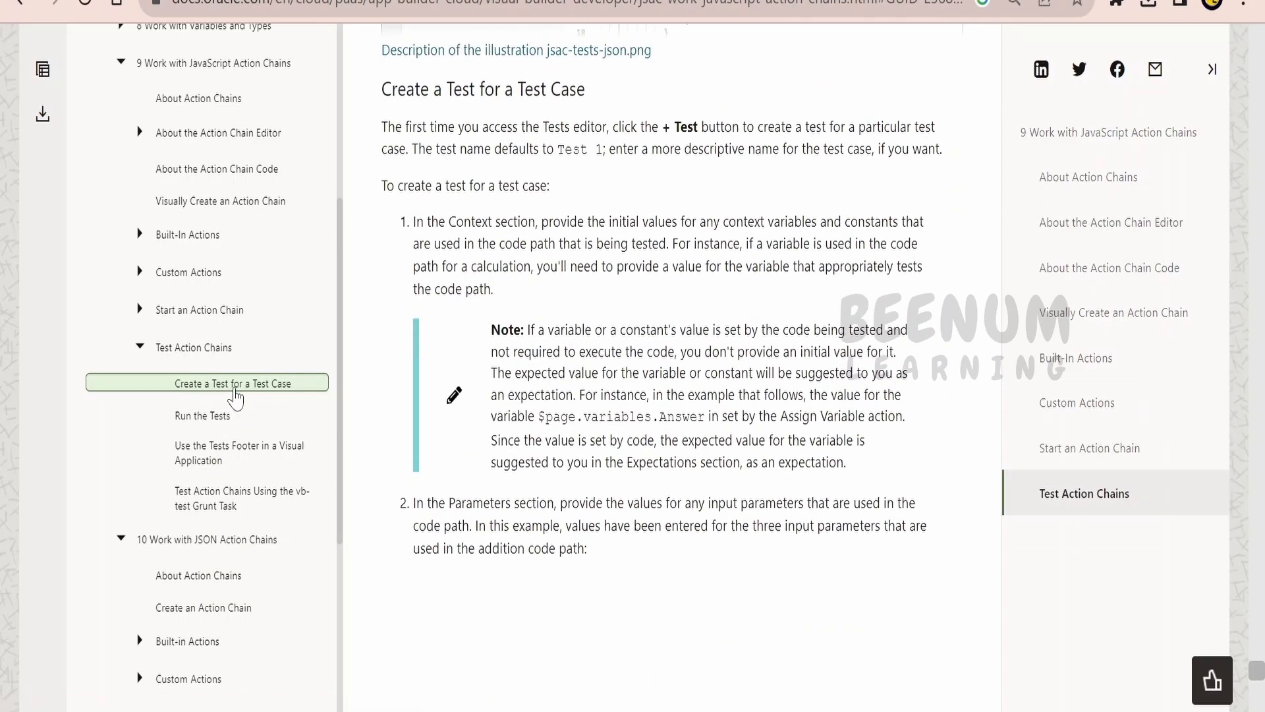
scroll("down", 3)
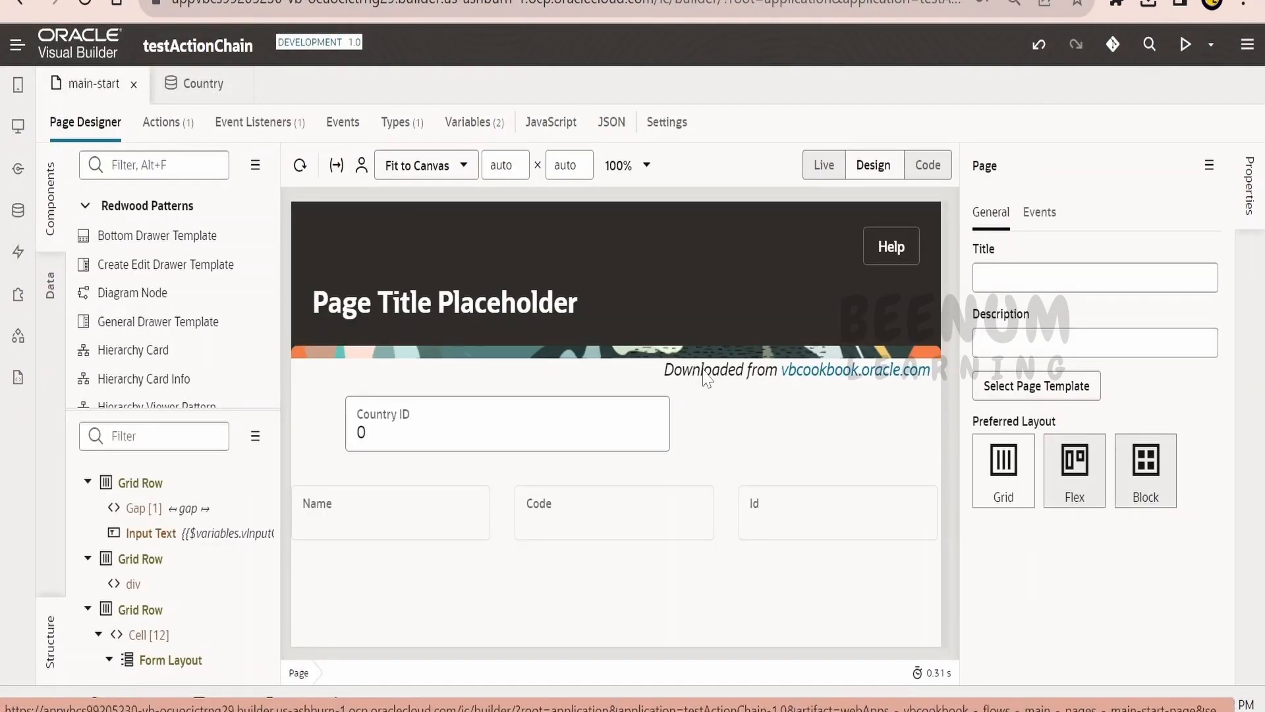
Run the page in Live mode and enter Country ID 1 to load Italy
left_click(823, 165)
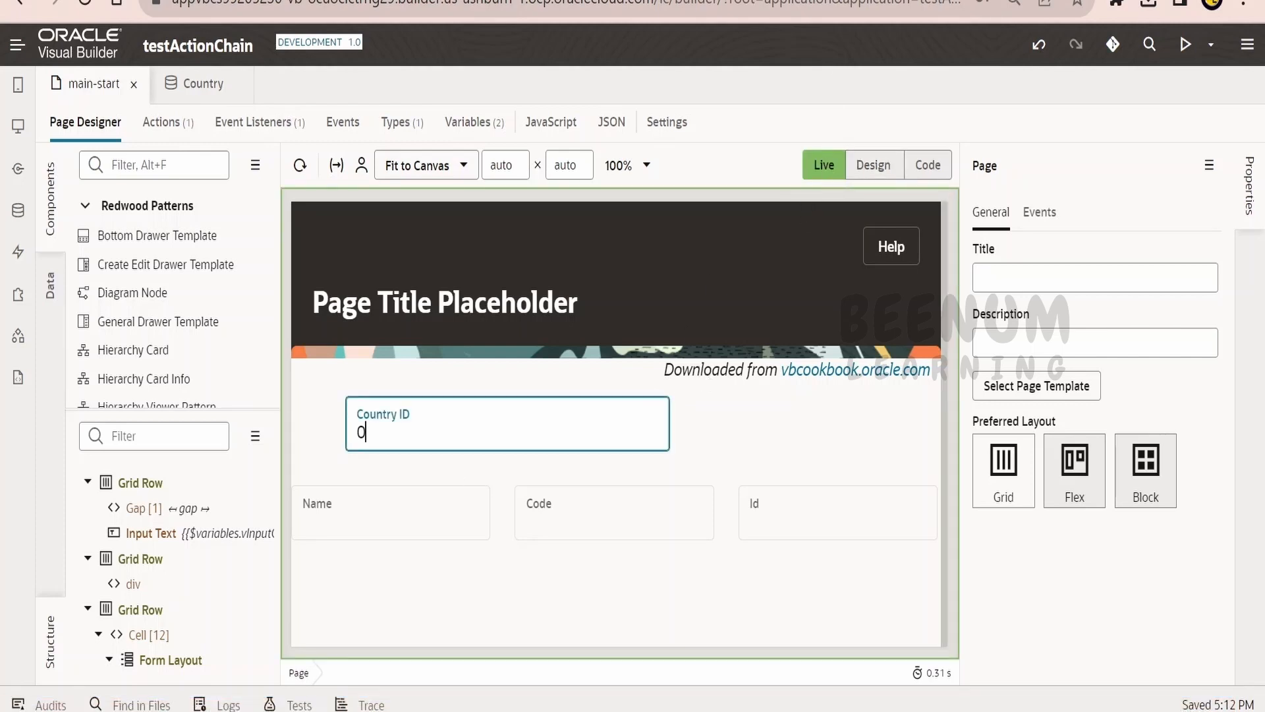
key("Backspace")
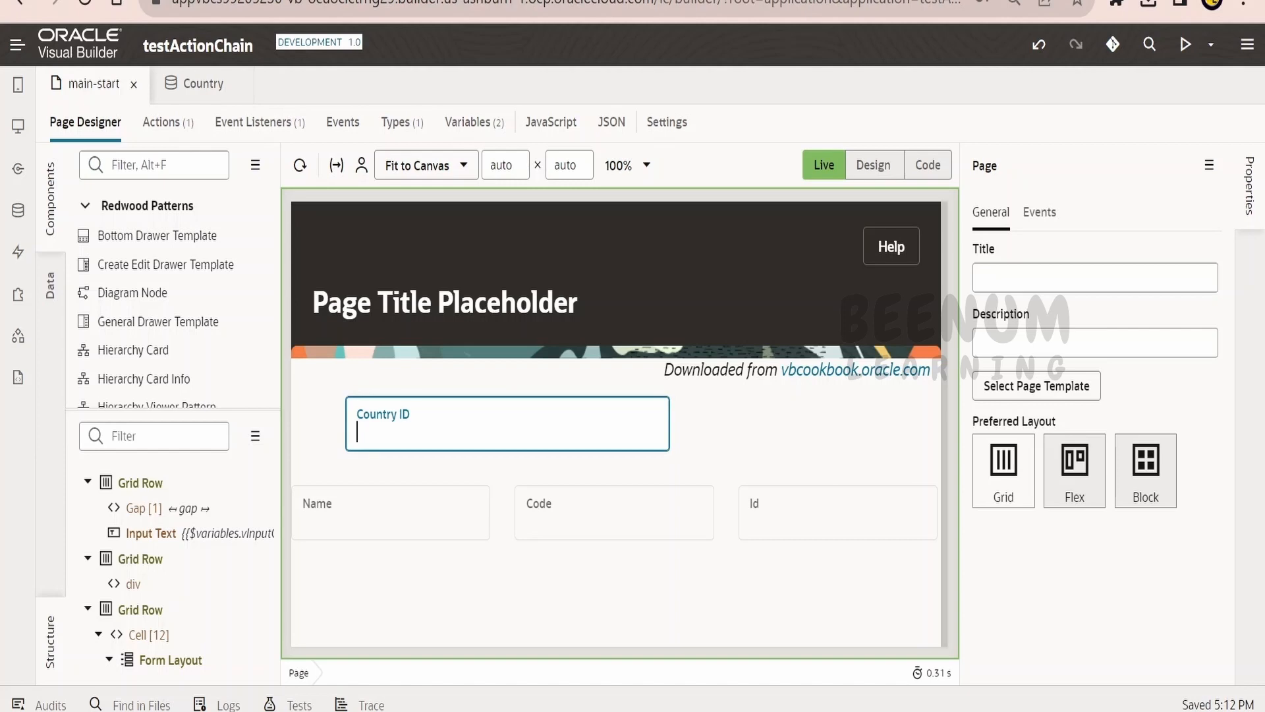
type("1")
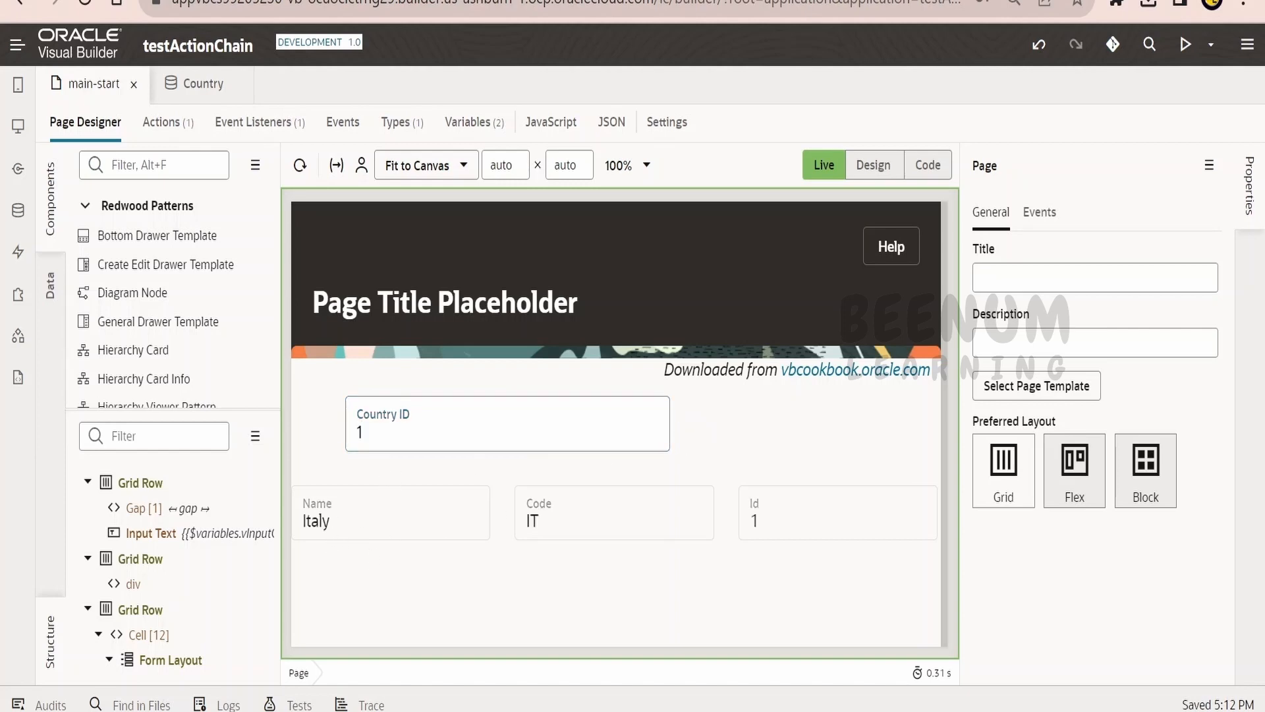
mouse_move(408, 543)
type("2")
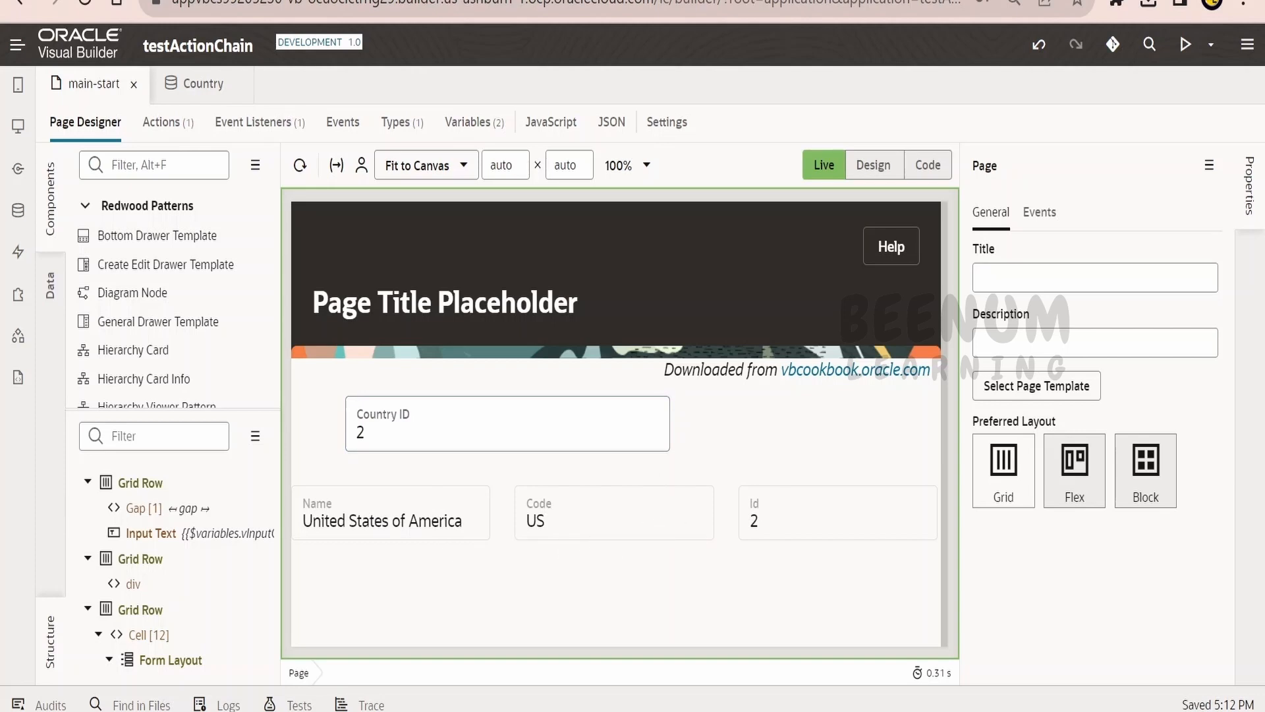
left_click(506, 431)
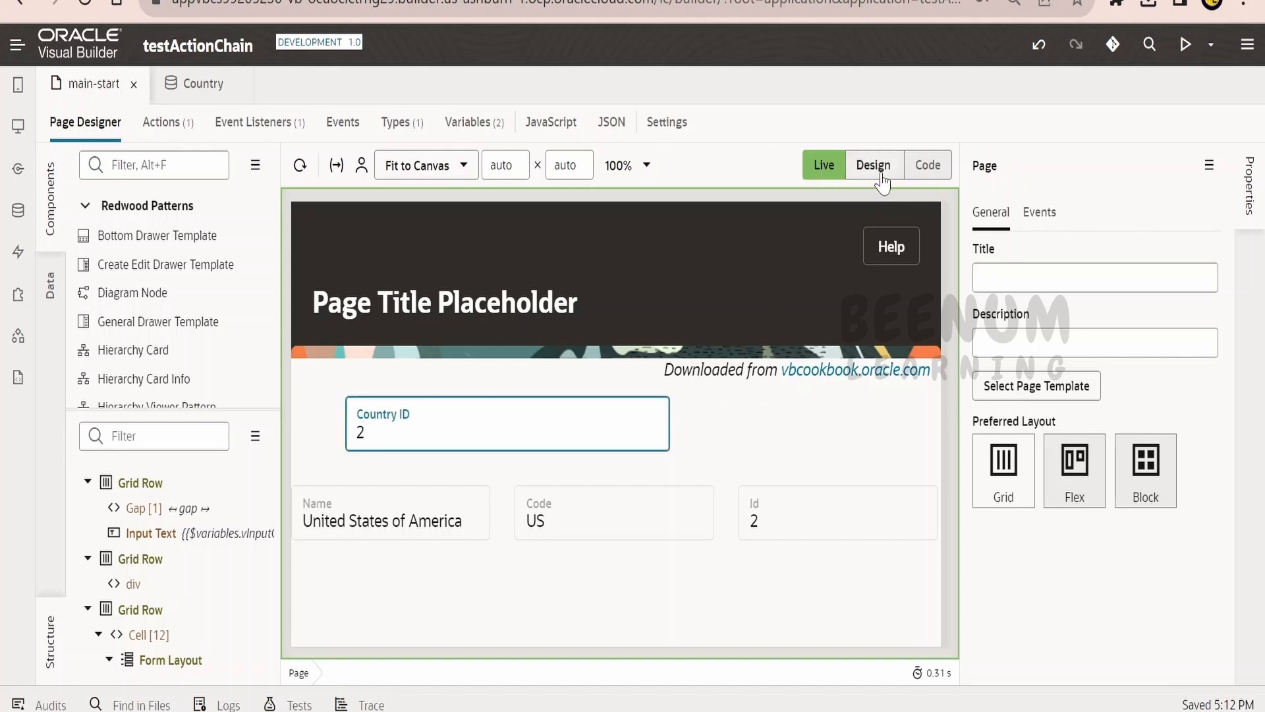
Back in Design, show the Country ID input's Events wired to InputTextValueChangeChain
left_click(506, 424)
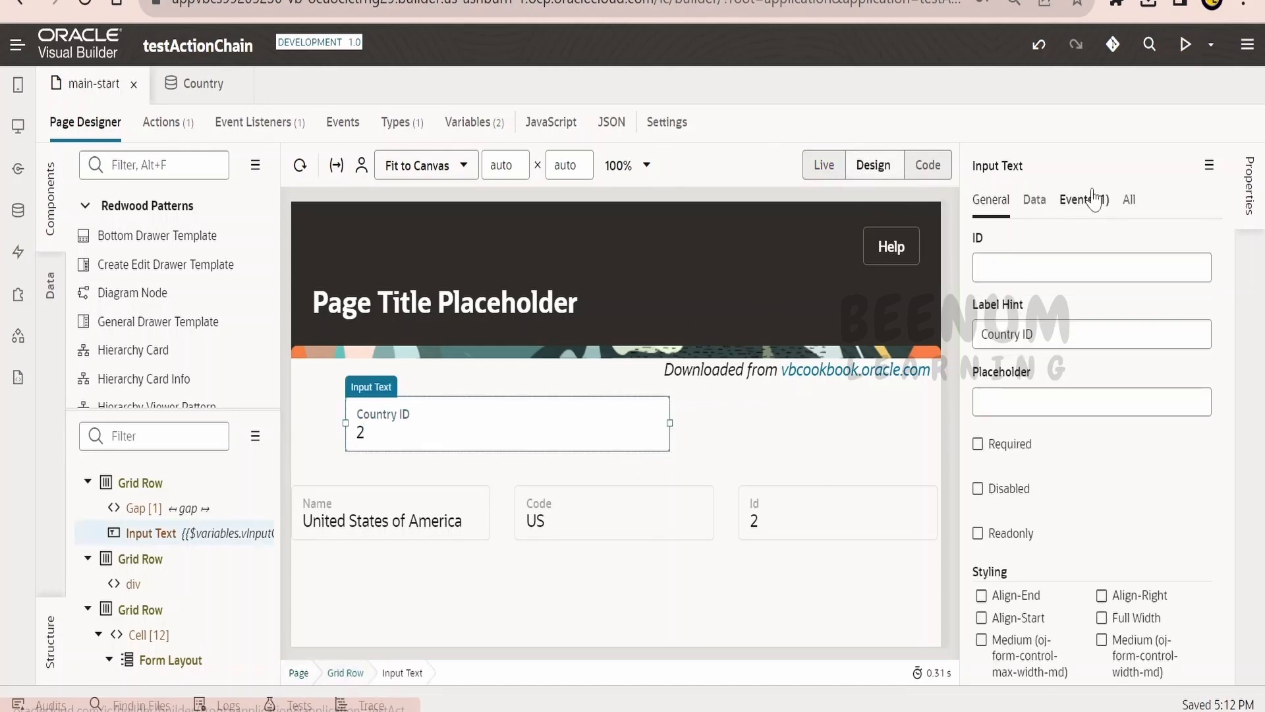
left_click(1078, 200)
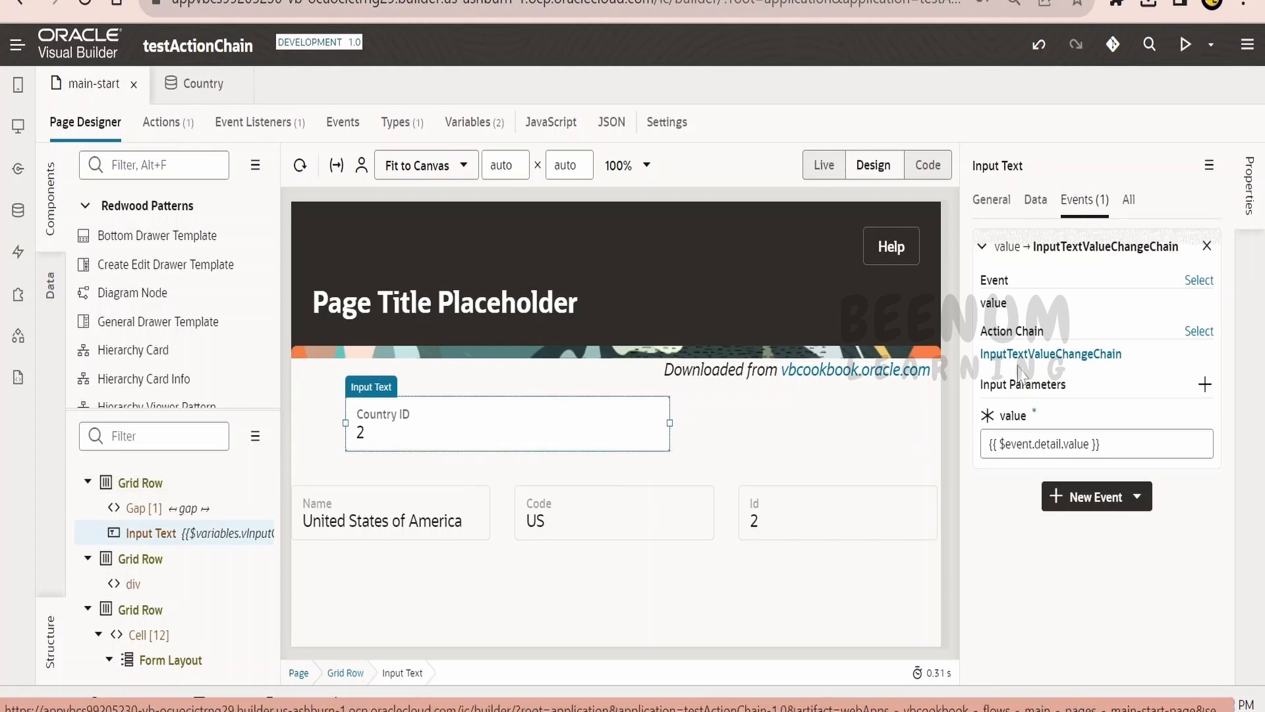
mouse_move(1062, 366)
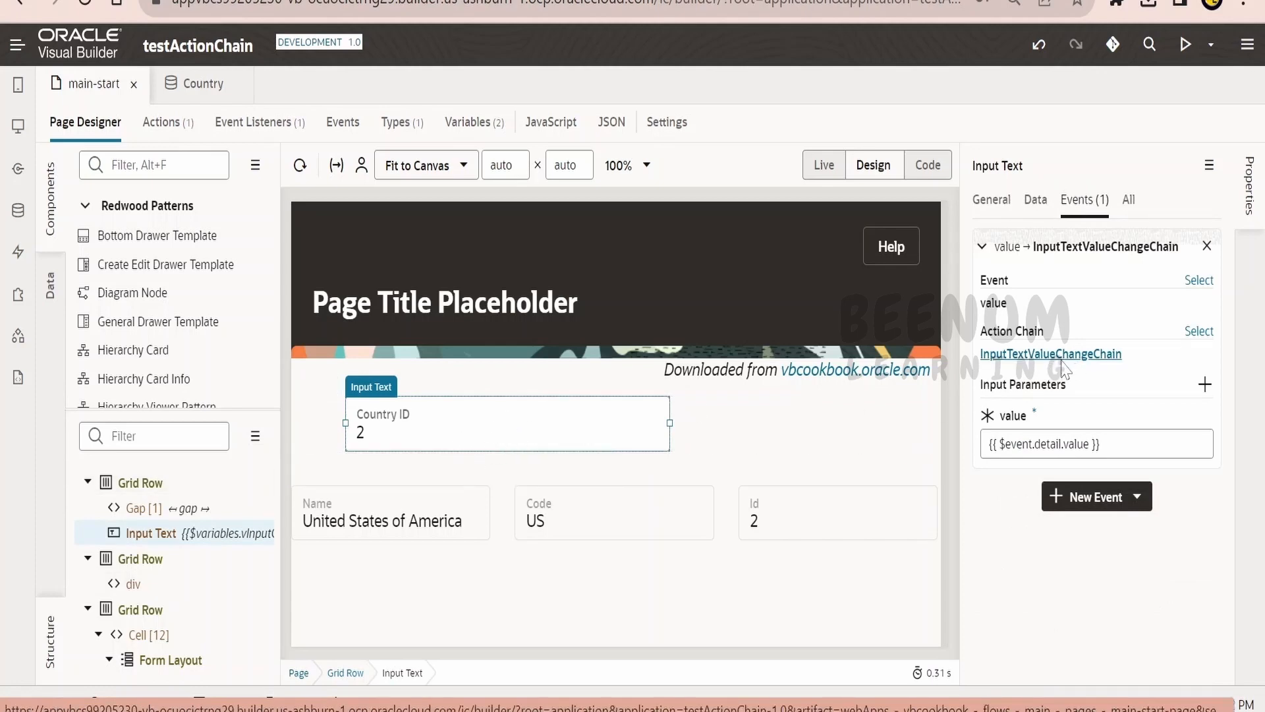
mouse_move(1089, 377)
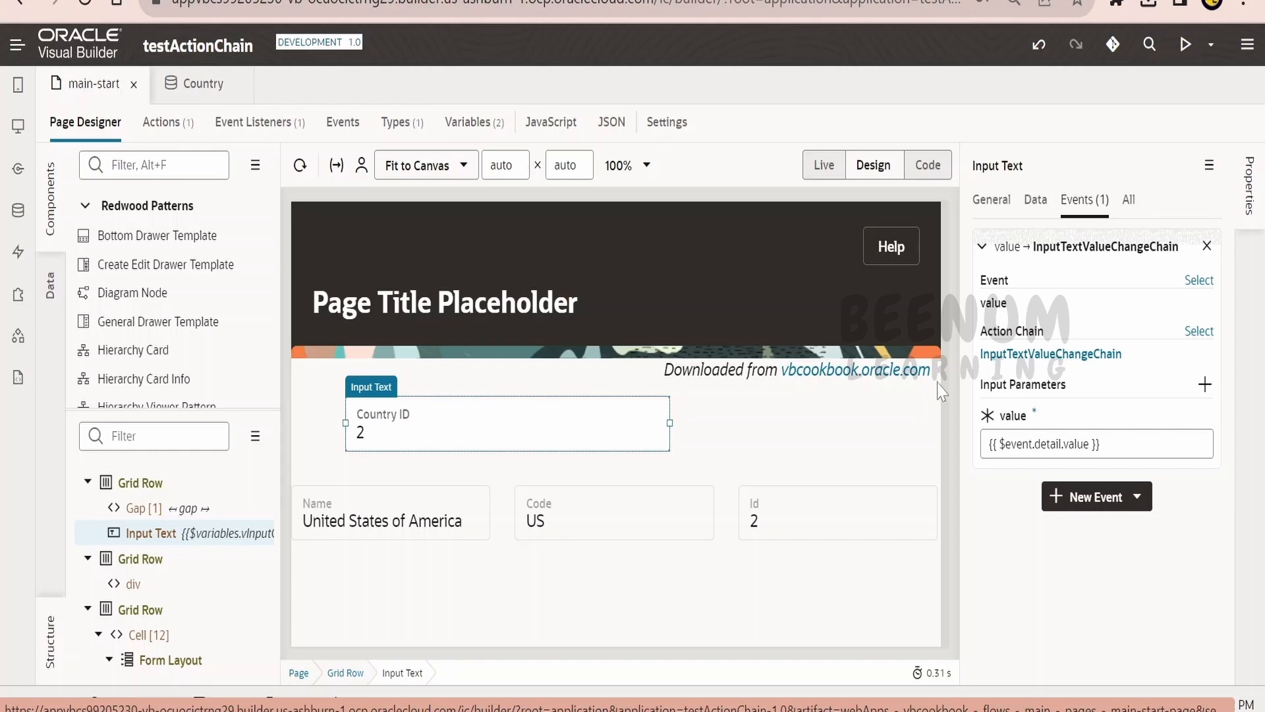
mouse_move(18, 211)
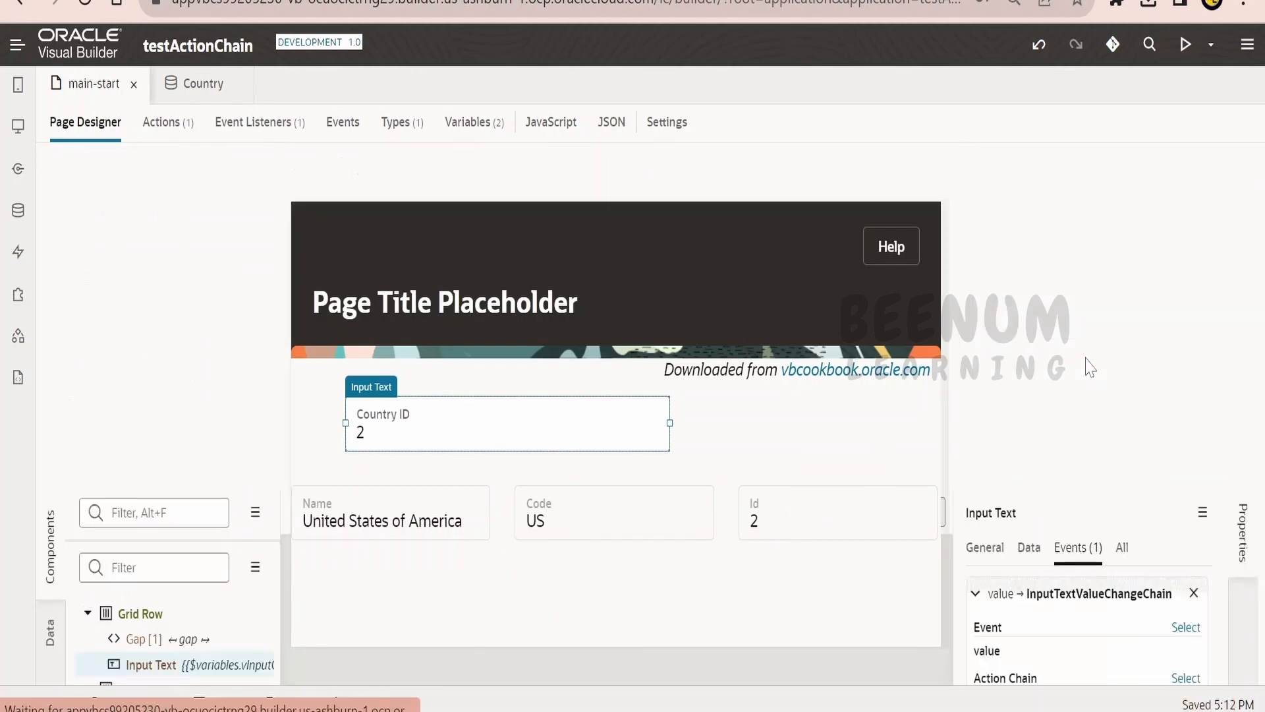
Review the InputTextValueChangeChain diagram and the page's JavaScript test() function
left_click(162, 121)
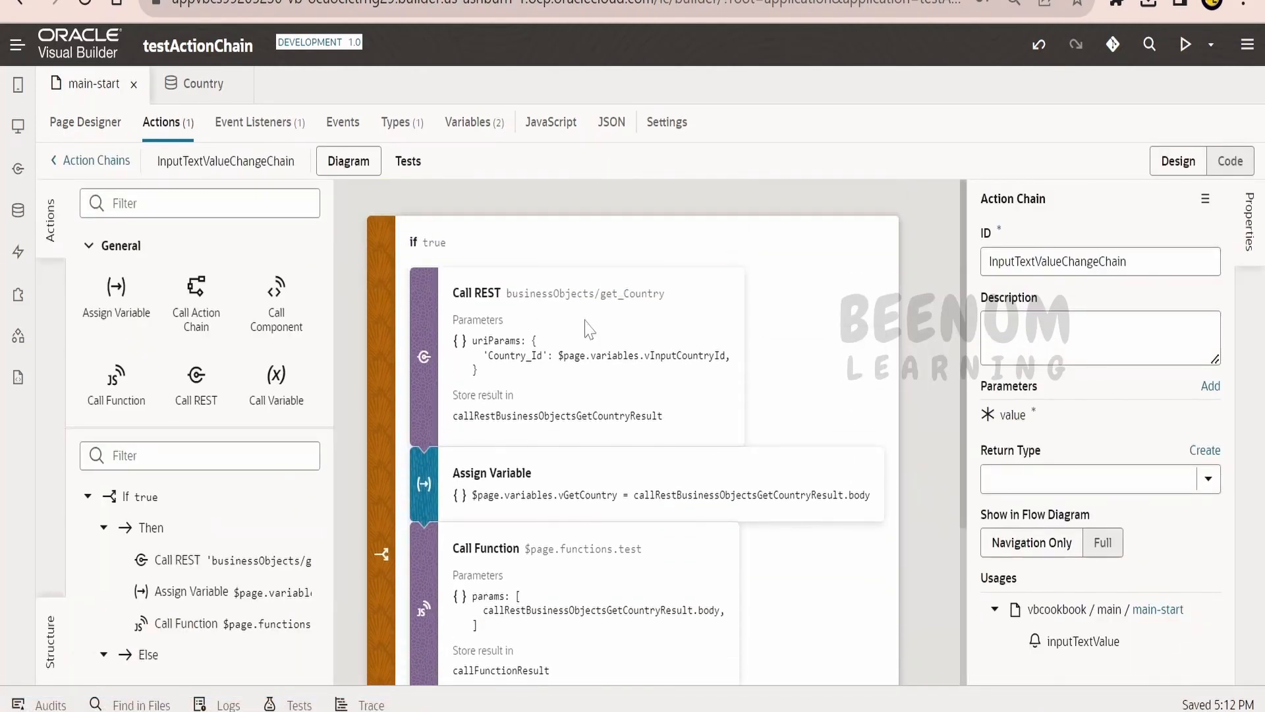
scroll("down", 3)
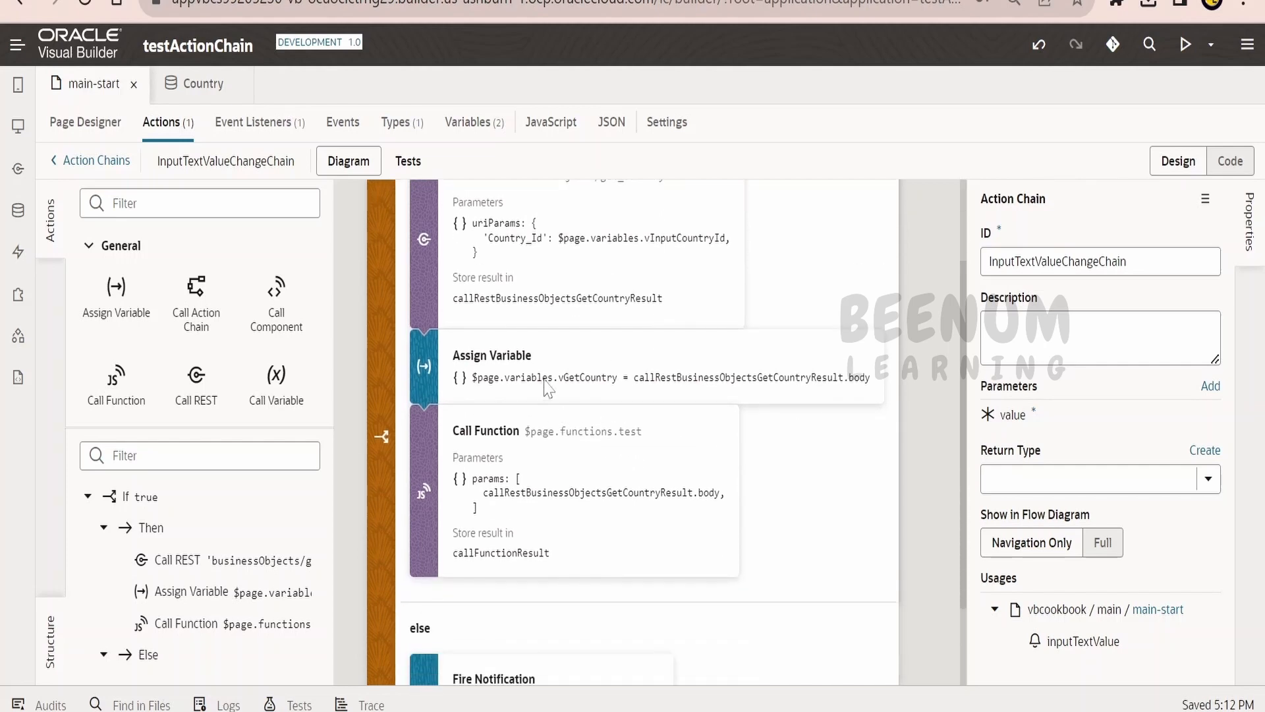
mouse_move(648, 402)
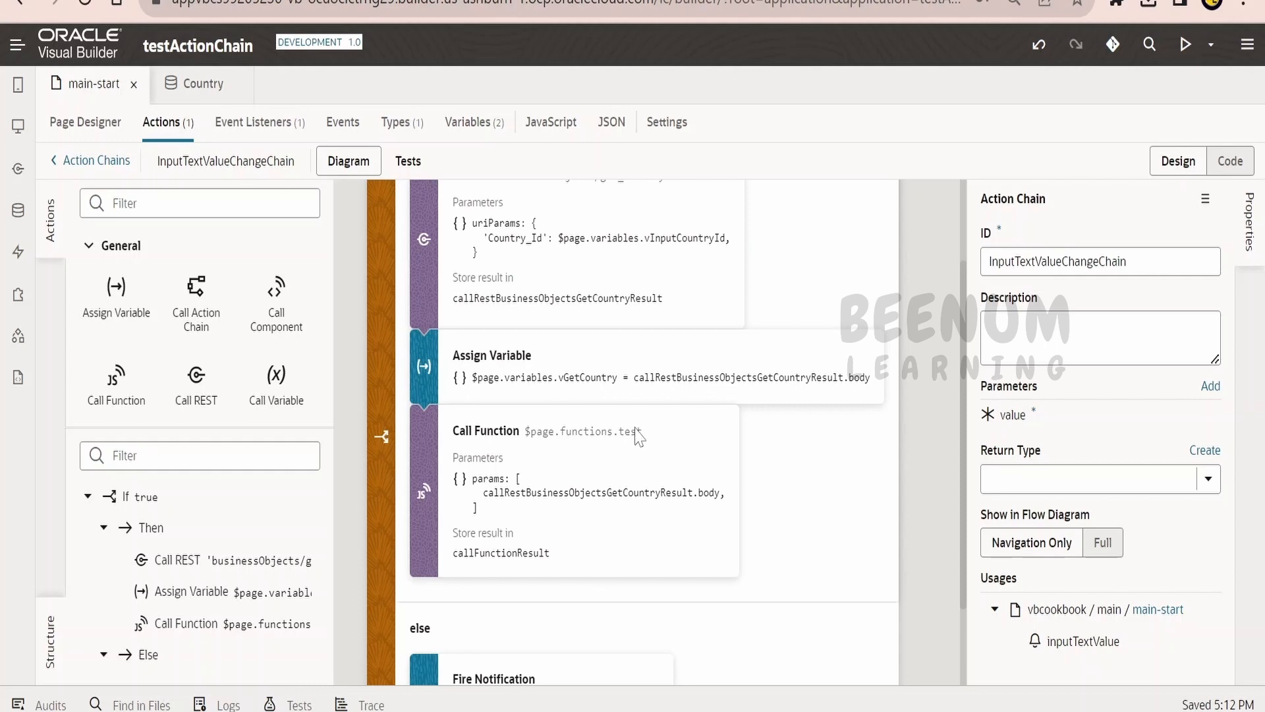
mouse_move(542, 492)
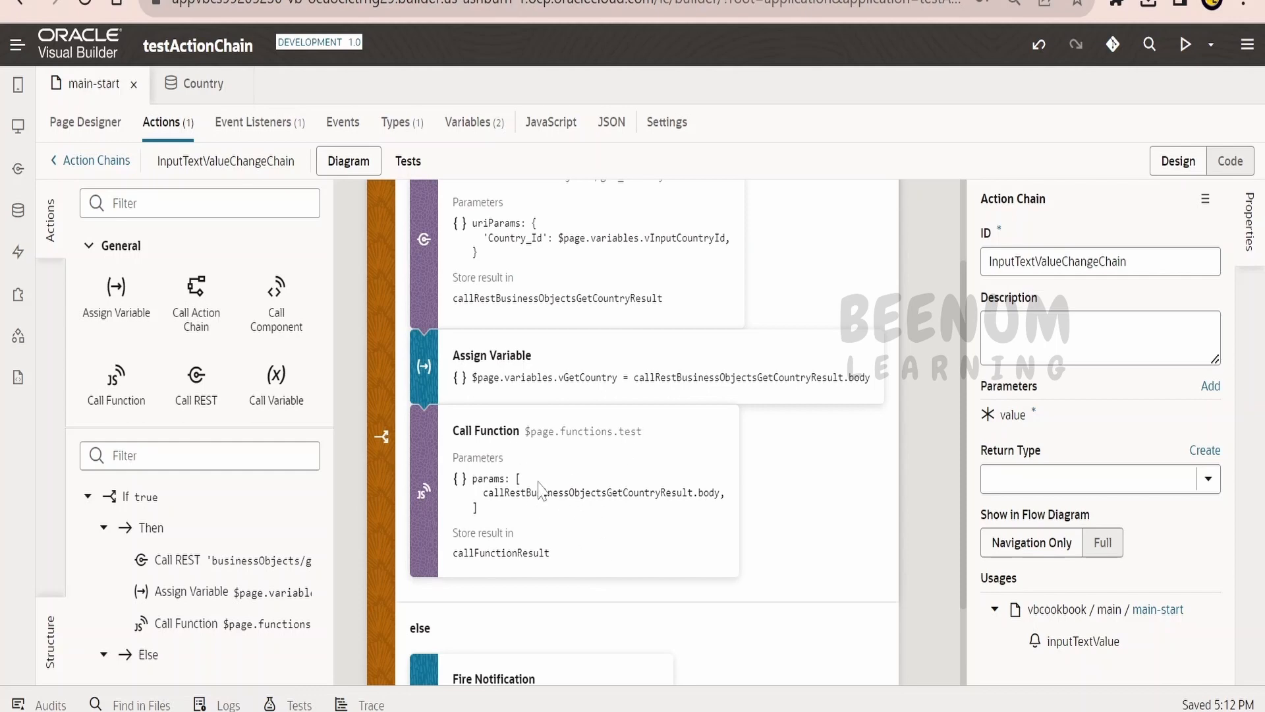
left_click(551, 121)
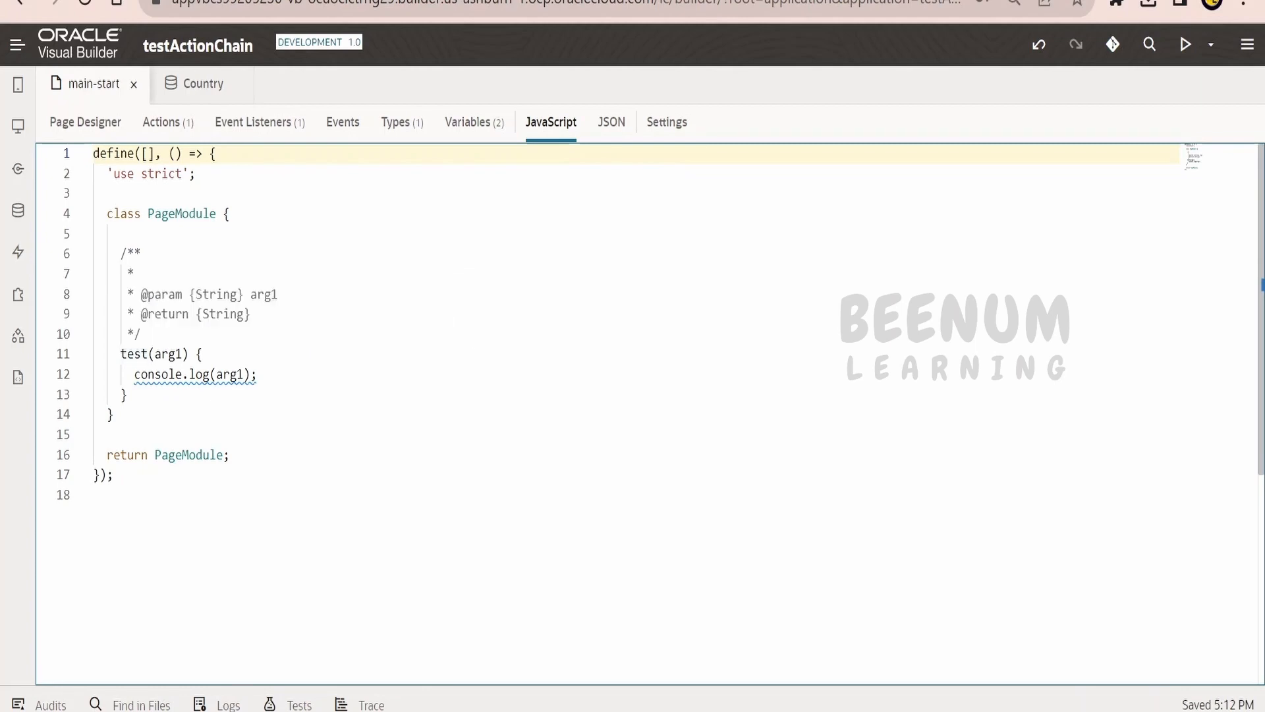
left_click(162, 121)
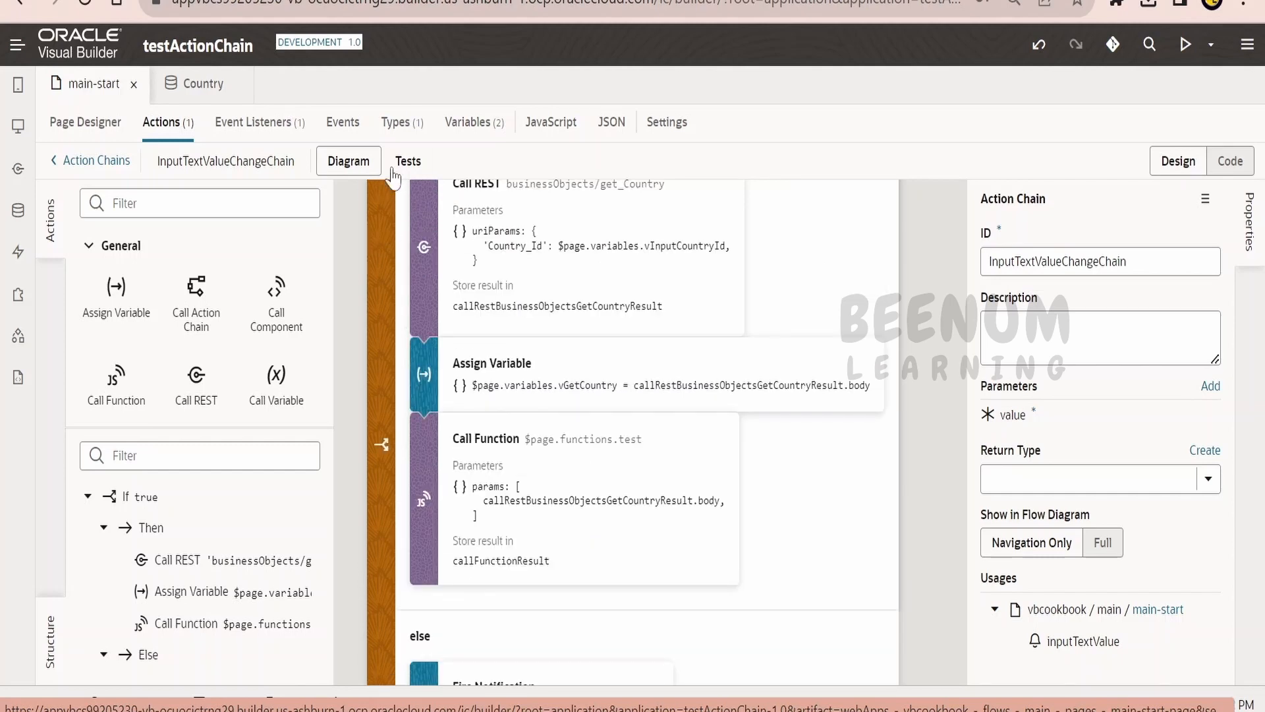
mouse_move(358, 177)
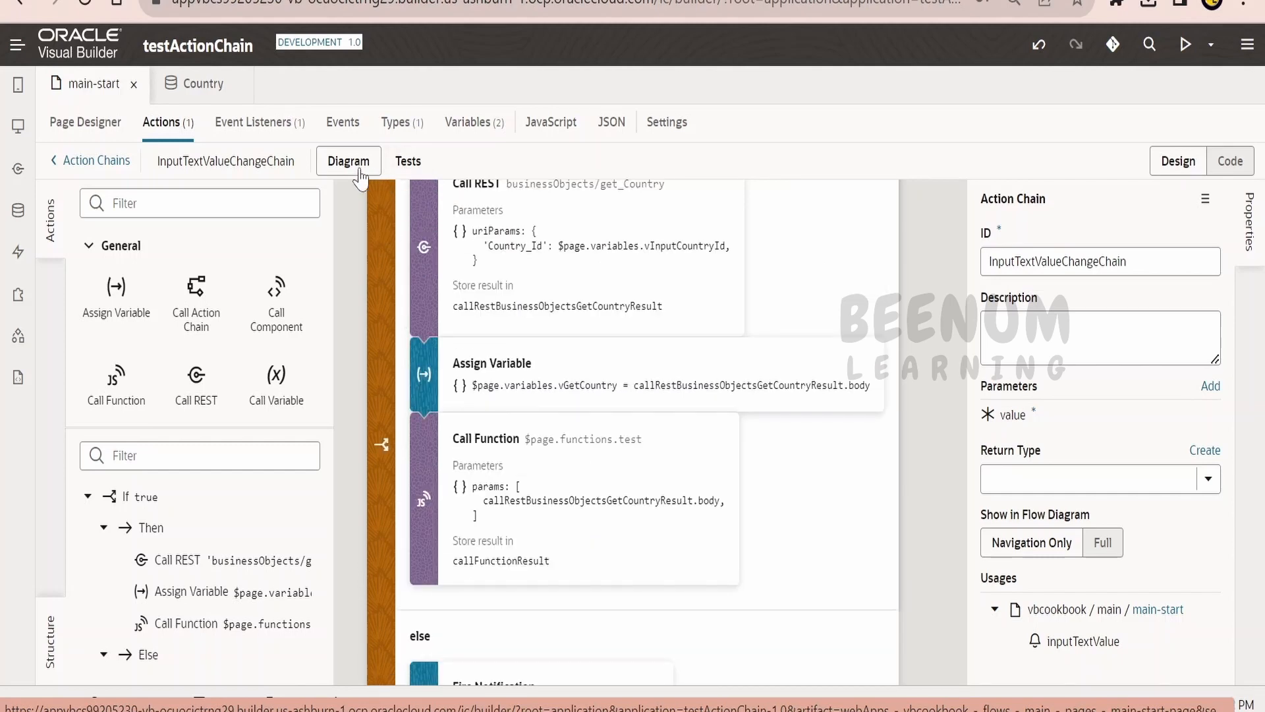
In Tests, set Test 01's vInputCountryId context value to 1 and save it
left_click(408, 161)
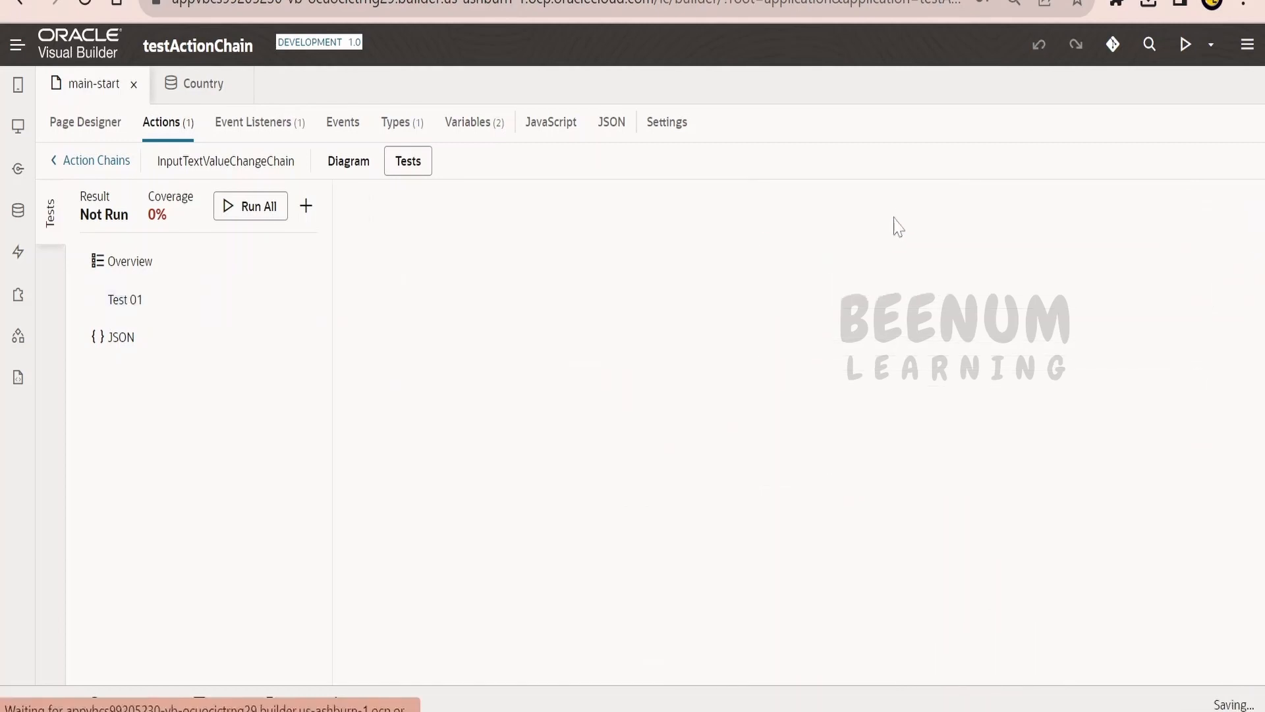
left_click(124, 299)
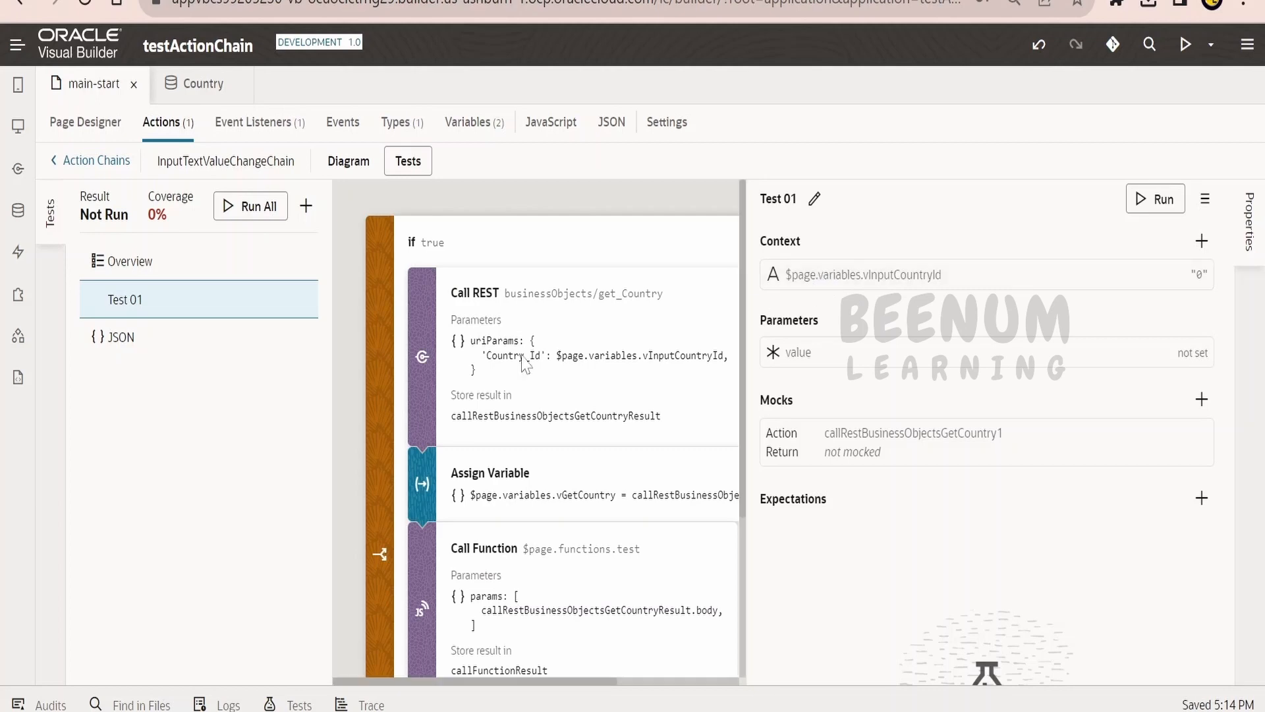
left_click(1193, 275)
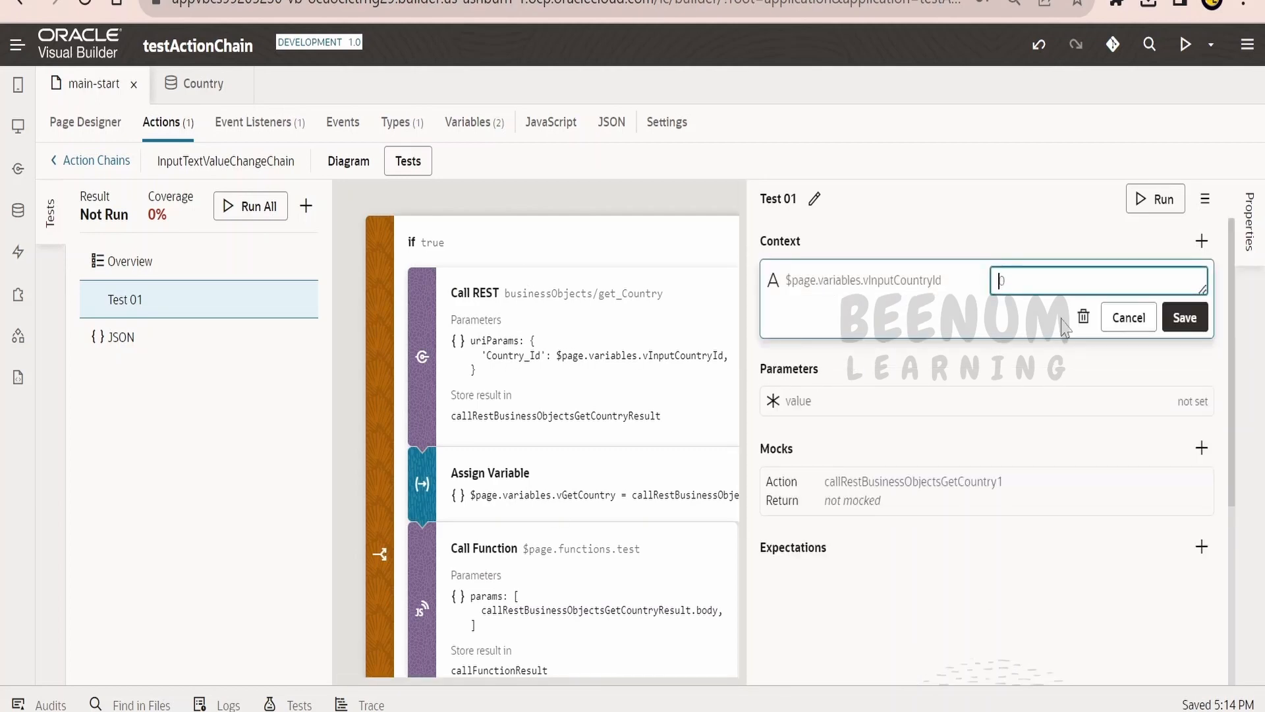
type("1")
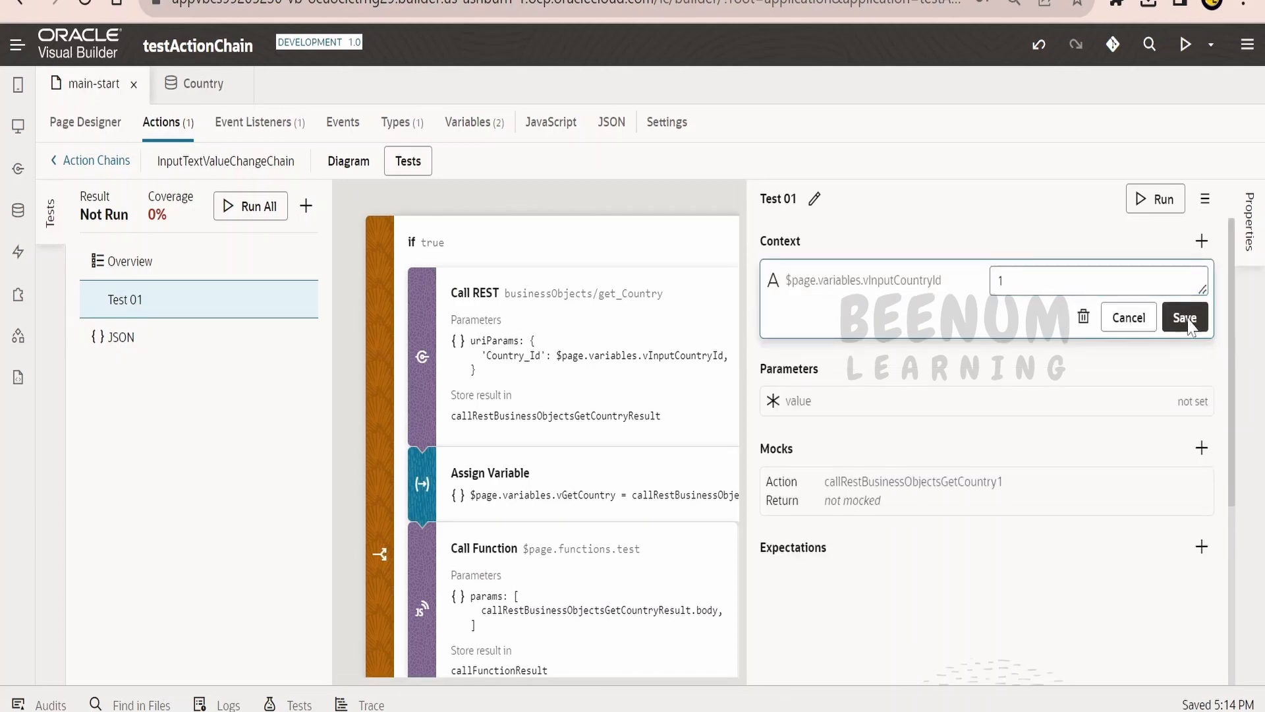
left_click(1183, 316)
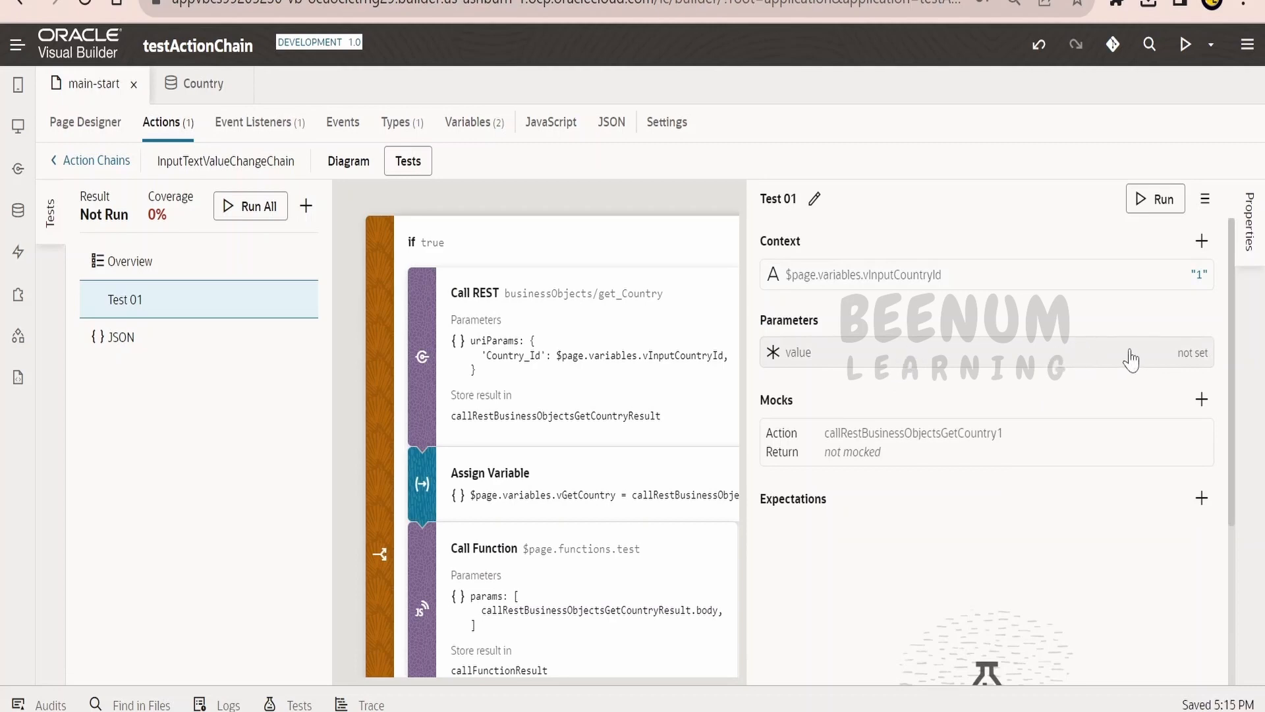
mouse_move(1209, 366)
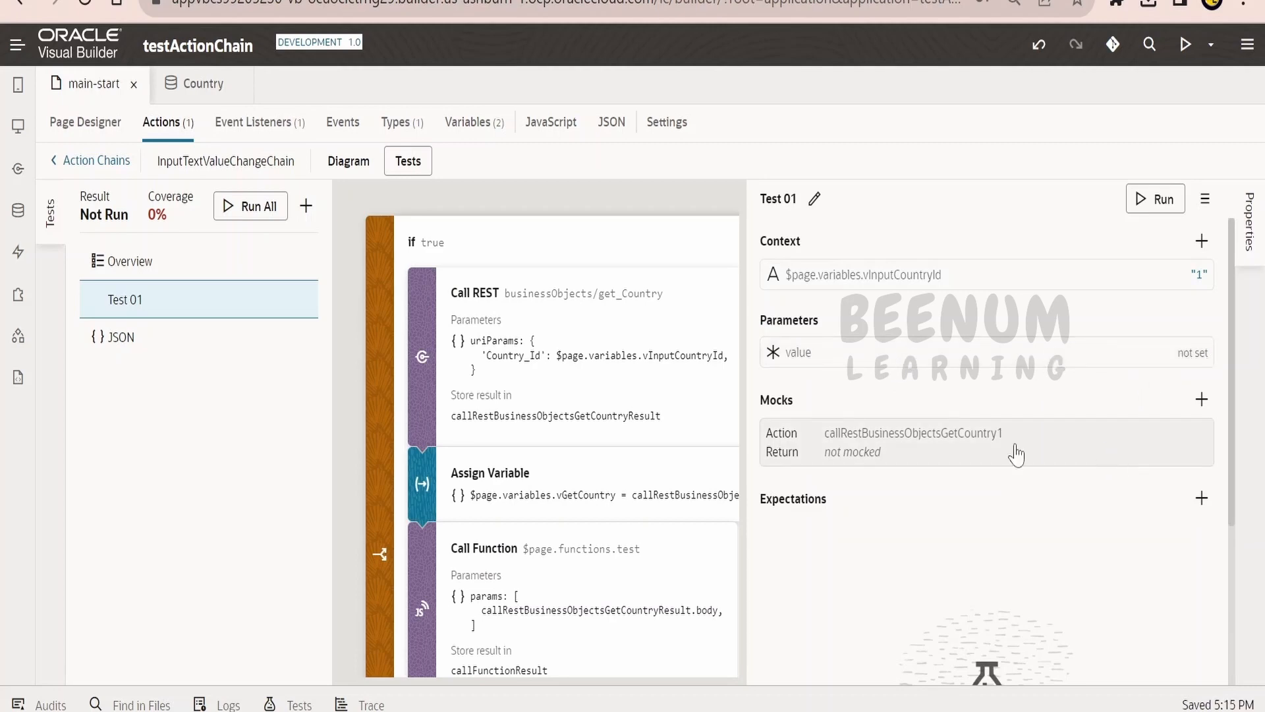
Begin editing the REST mock's response body for Test 01
left_click(1013, 443)
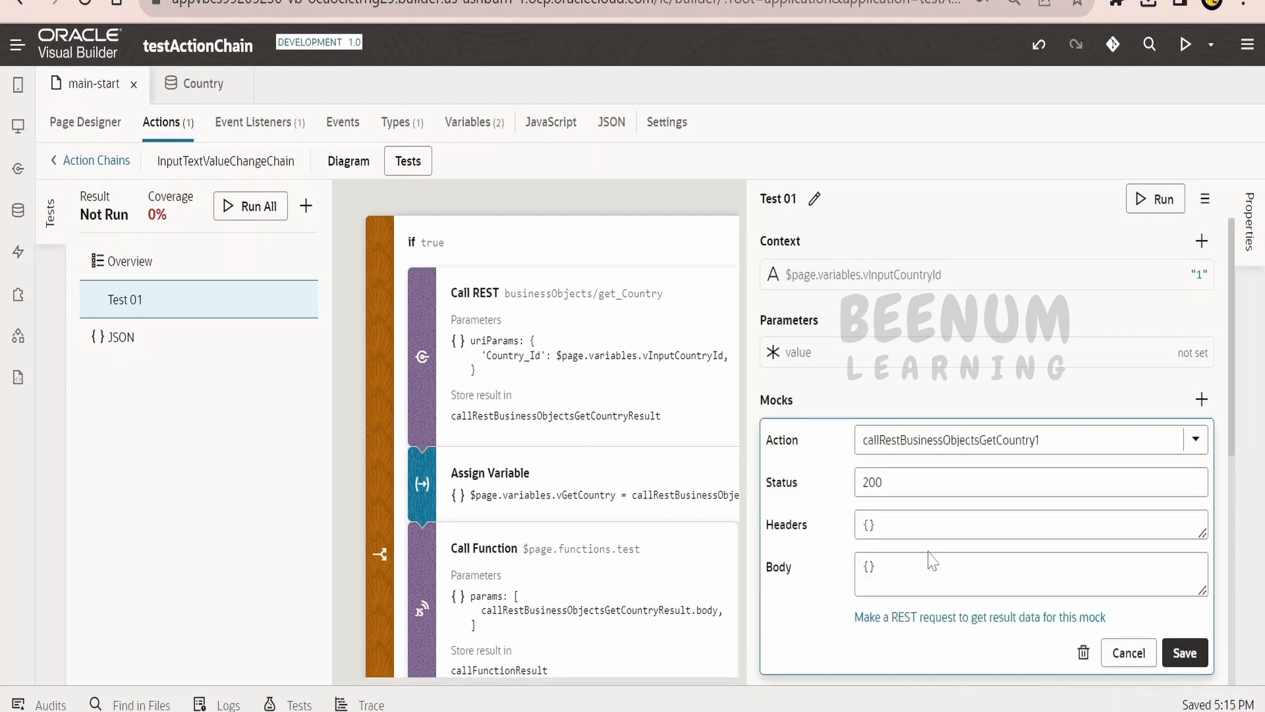
left_click(1029, 573)
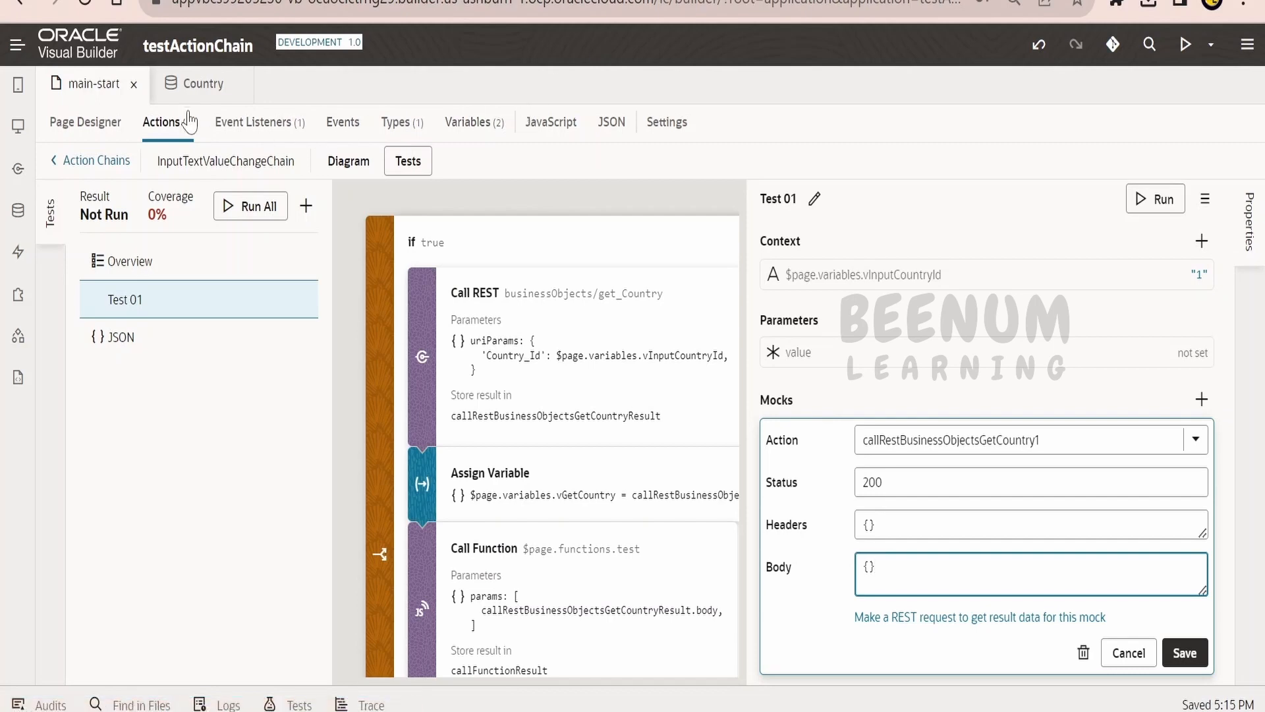
On the Country business object, send a get_Country test request with Country_Id 1
left_click(203, 85)
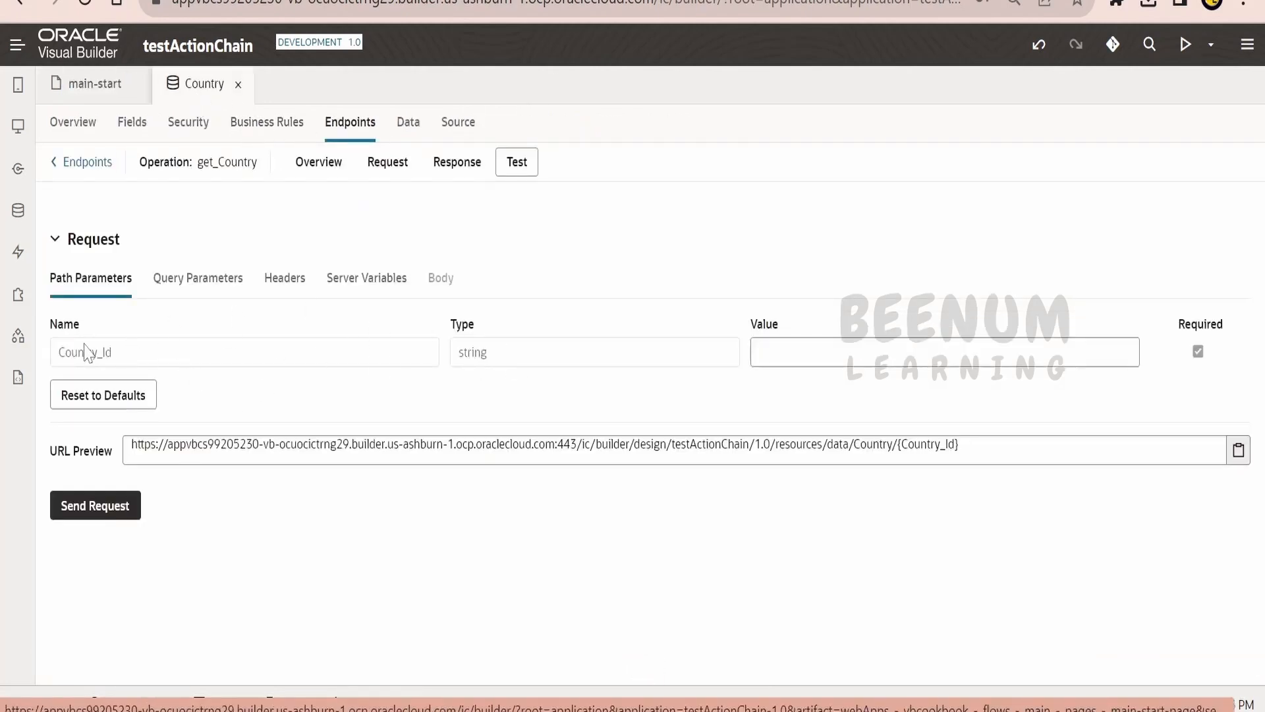
mouse_move(522, 562)
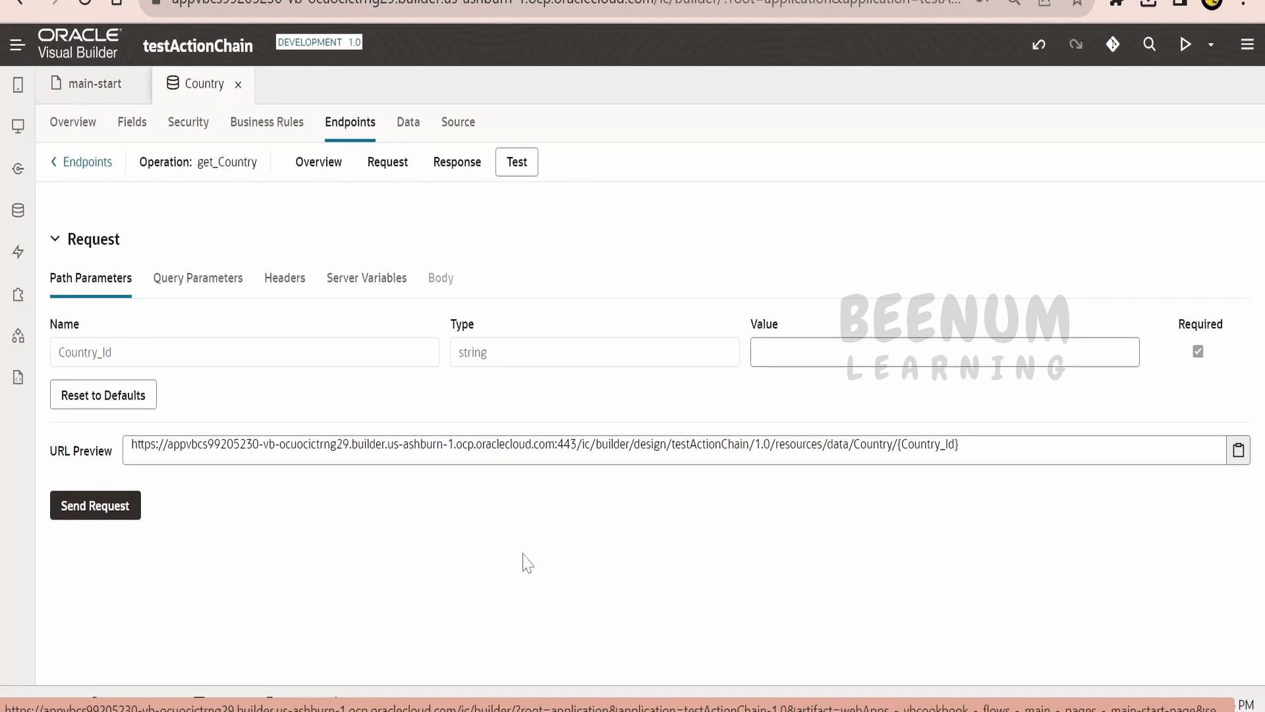
left_click(943, 353)
type("1")
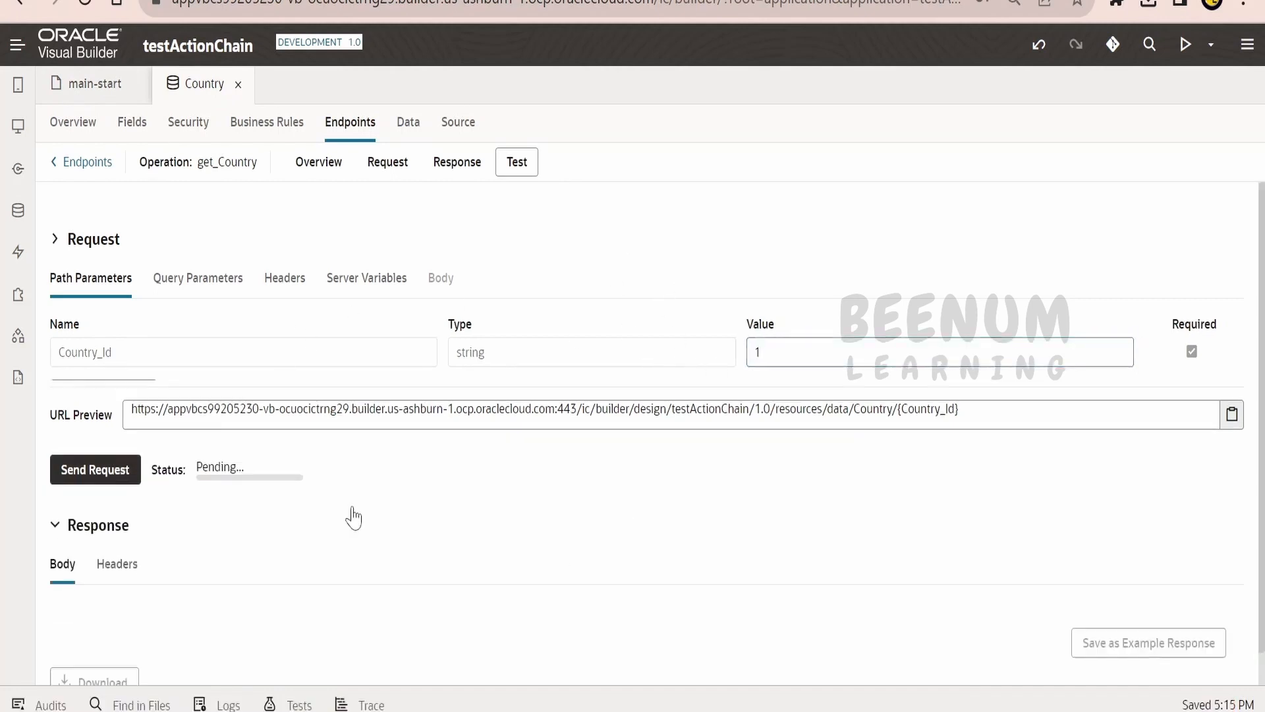
left_click(95, 469)
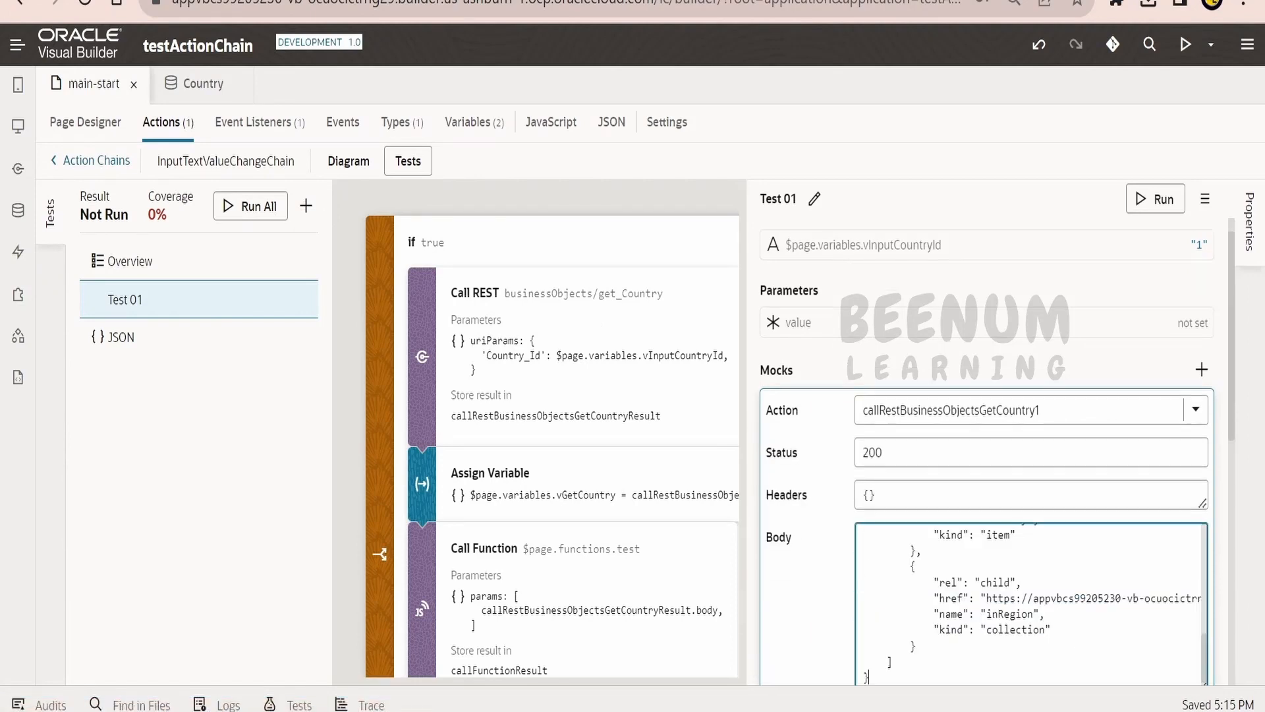
Paste the Italy response JSON into the mock Body and save the mocked REST response
scroll("down", 3)
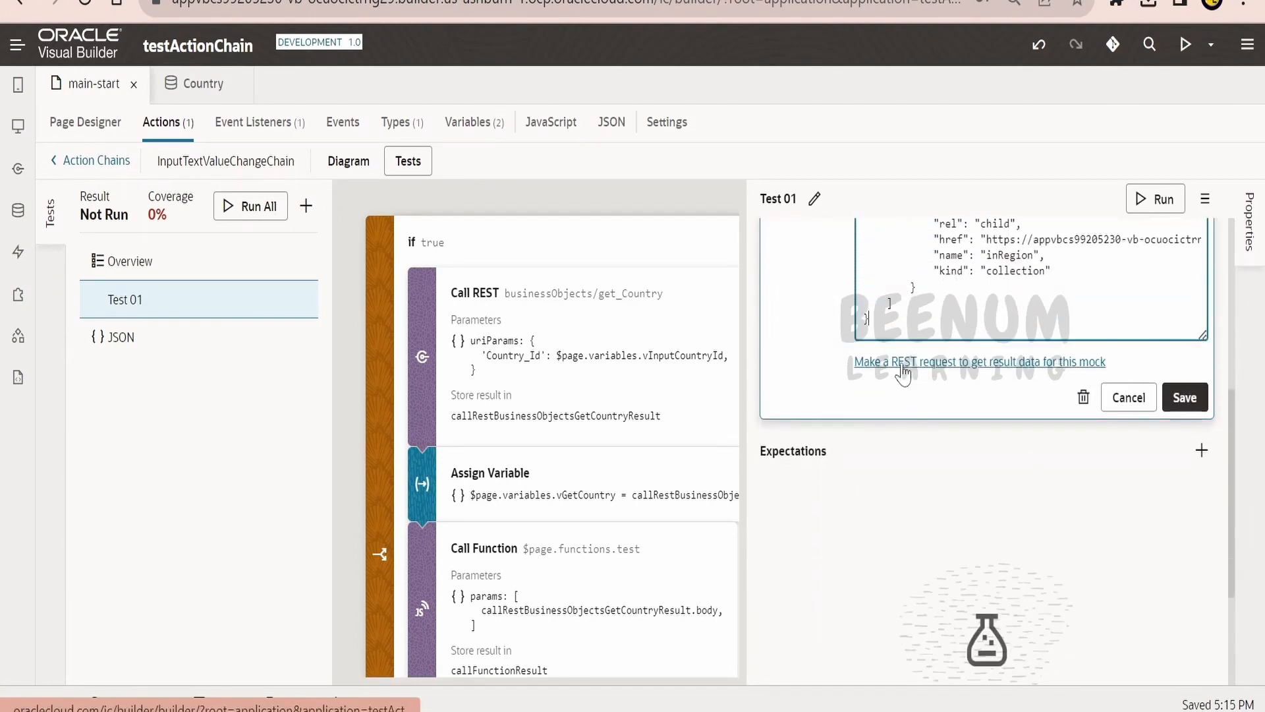
mouse_move(1041, 374)
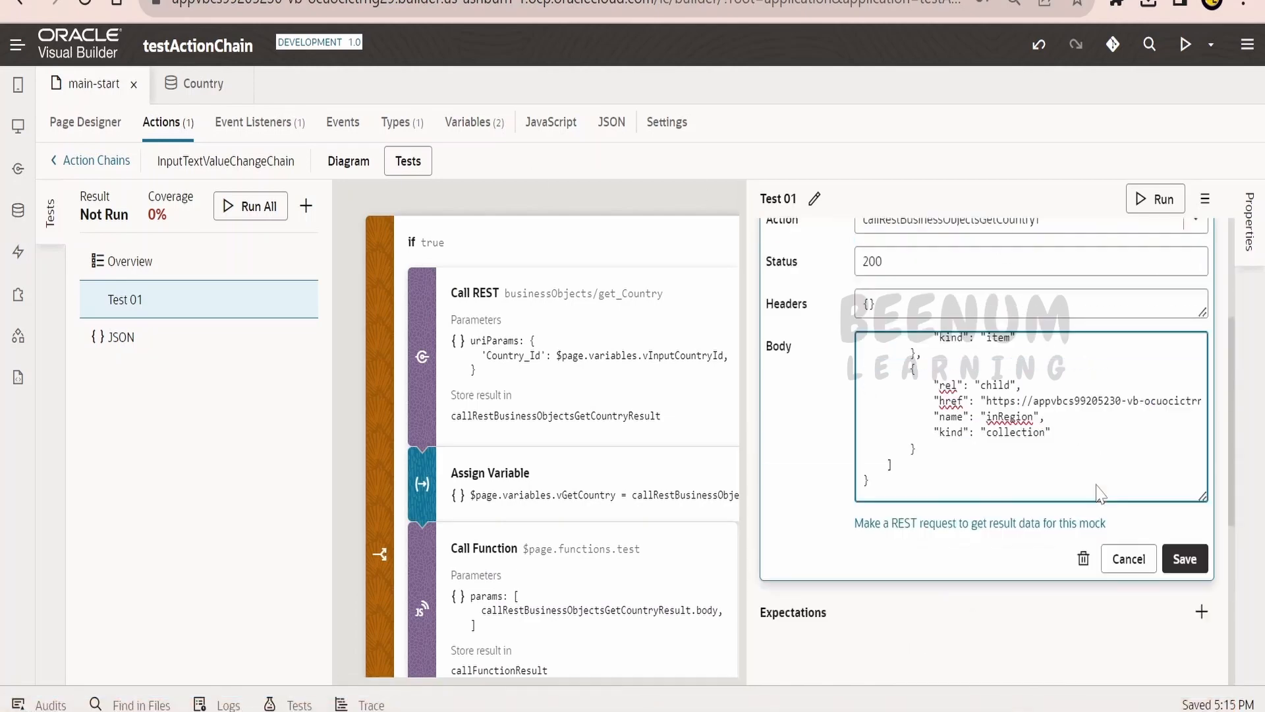
left_click(1186, 558)
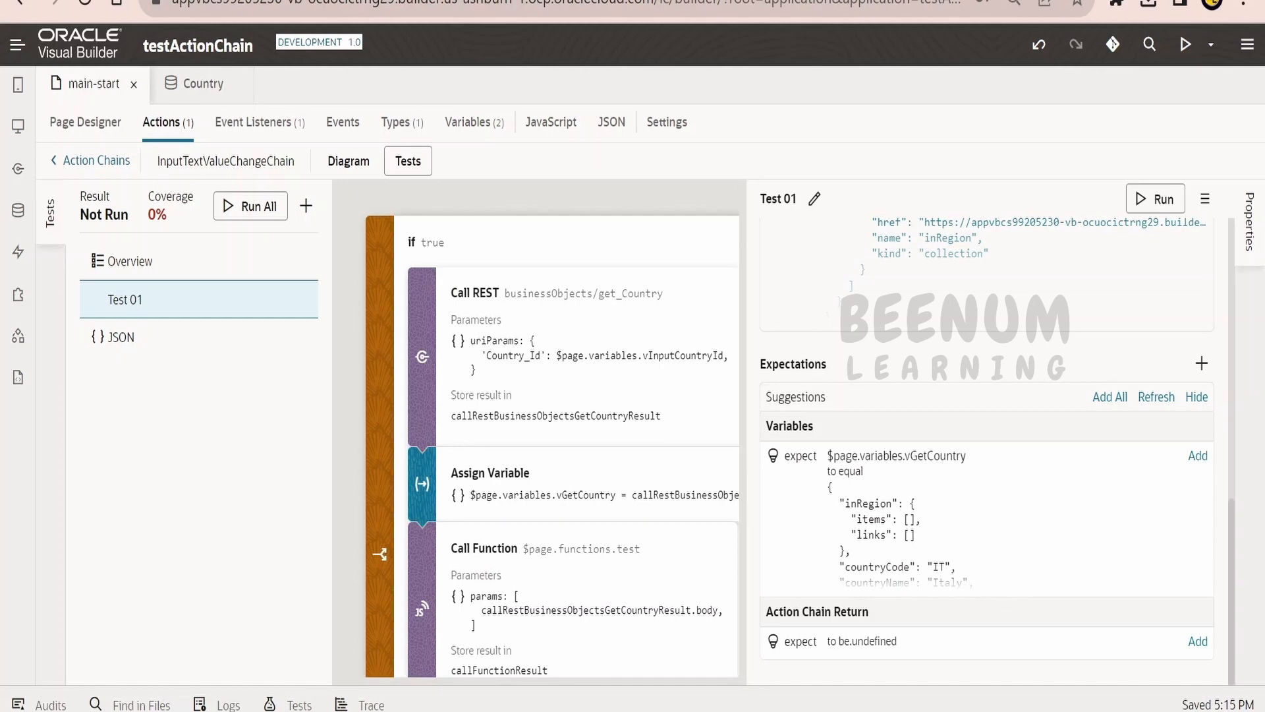
mouse_move(822, 376)
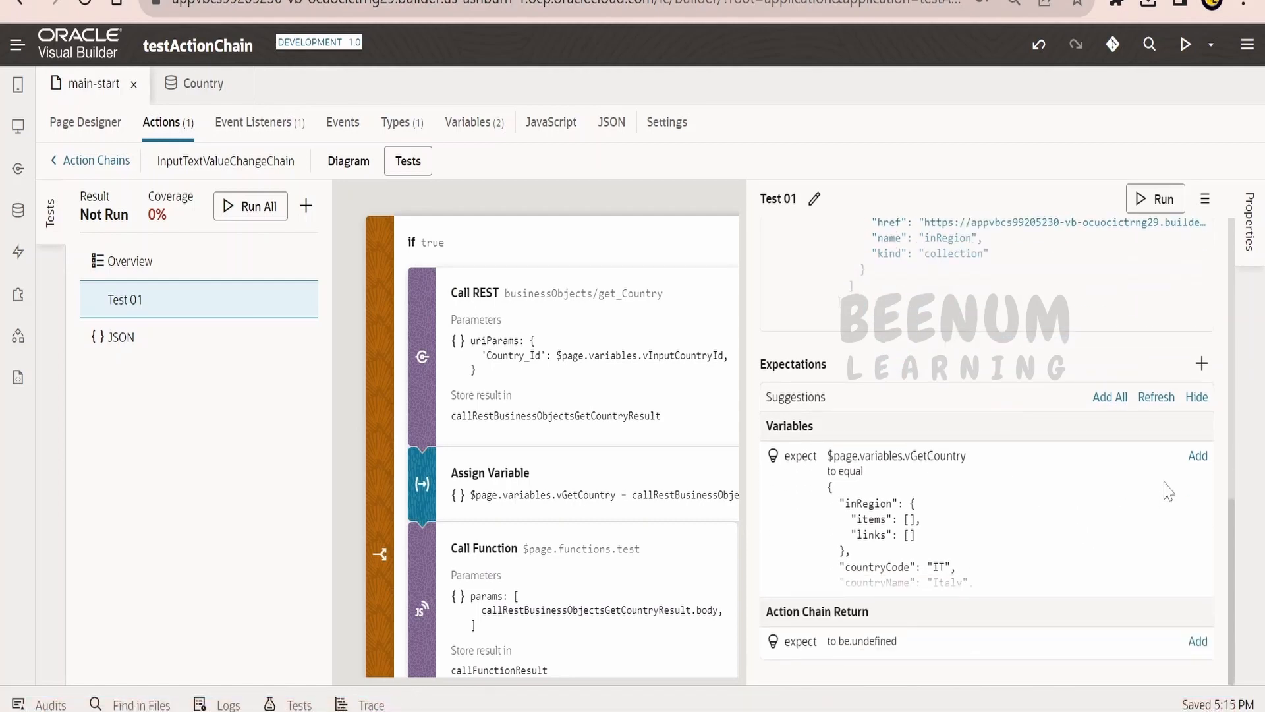
mouse_move(959, 704)
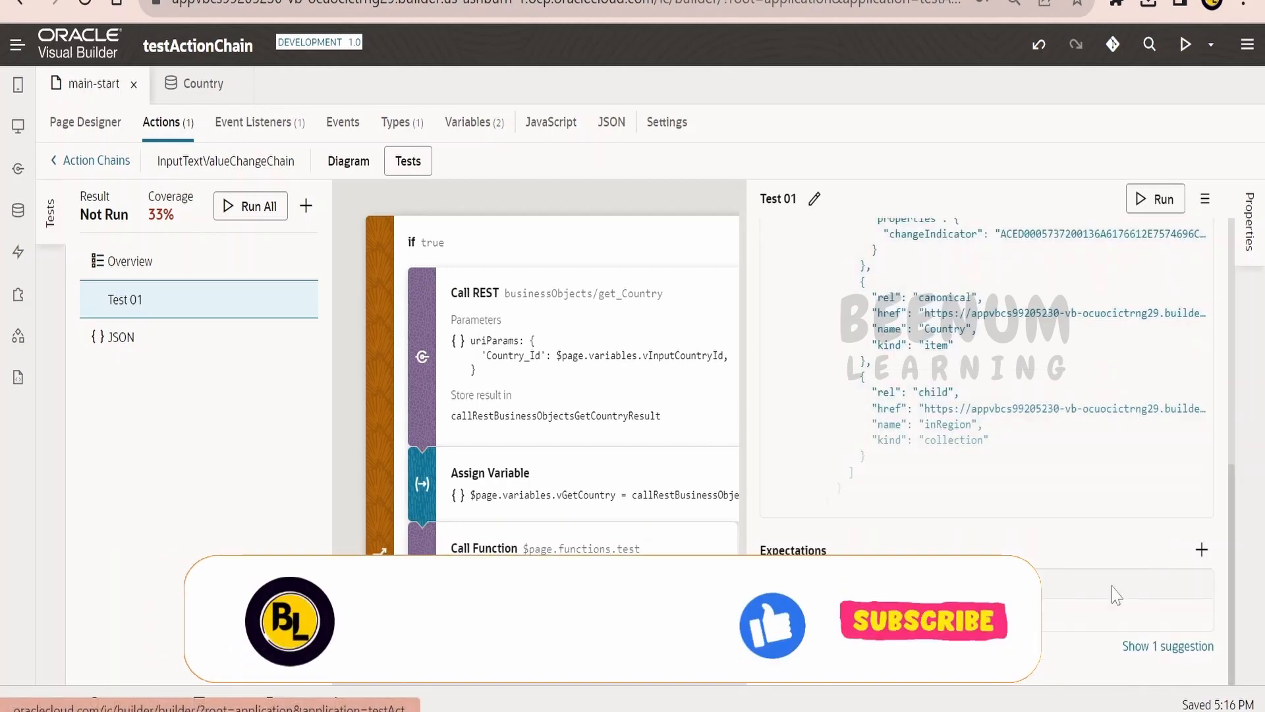
Add a Variable expectation that $page.variables.vInputCountryId equals 1
left_click(1154, 198)
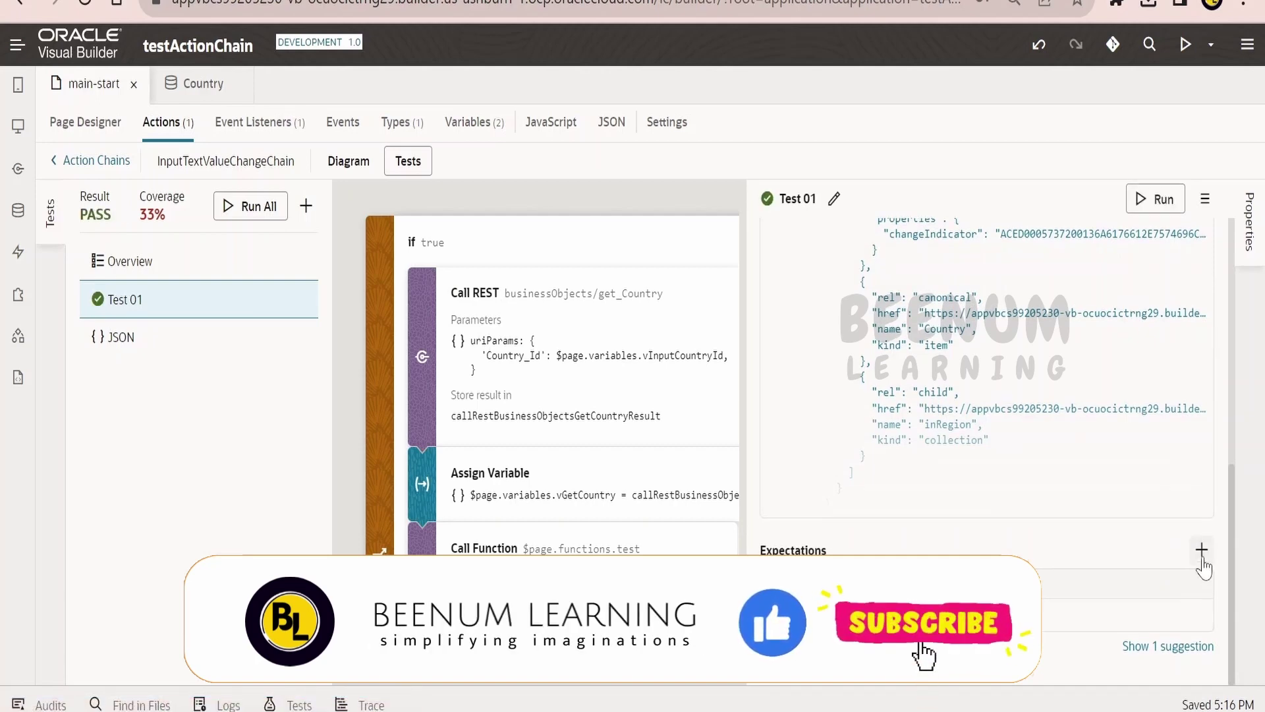
left_click(1200, 549)
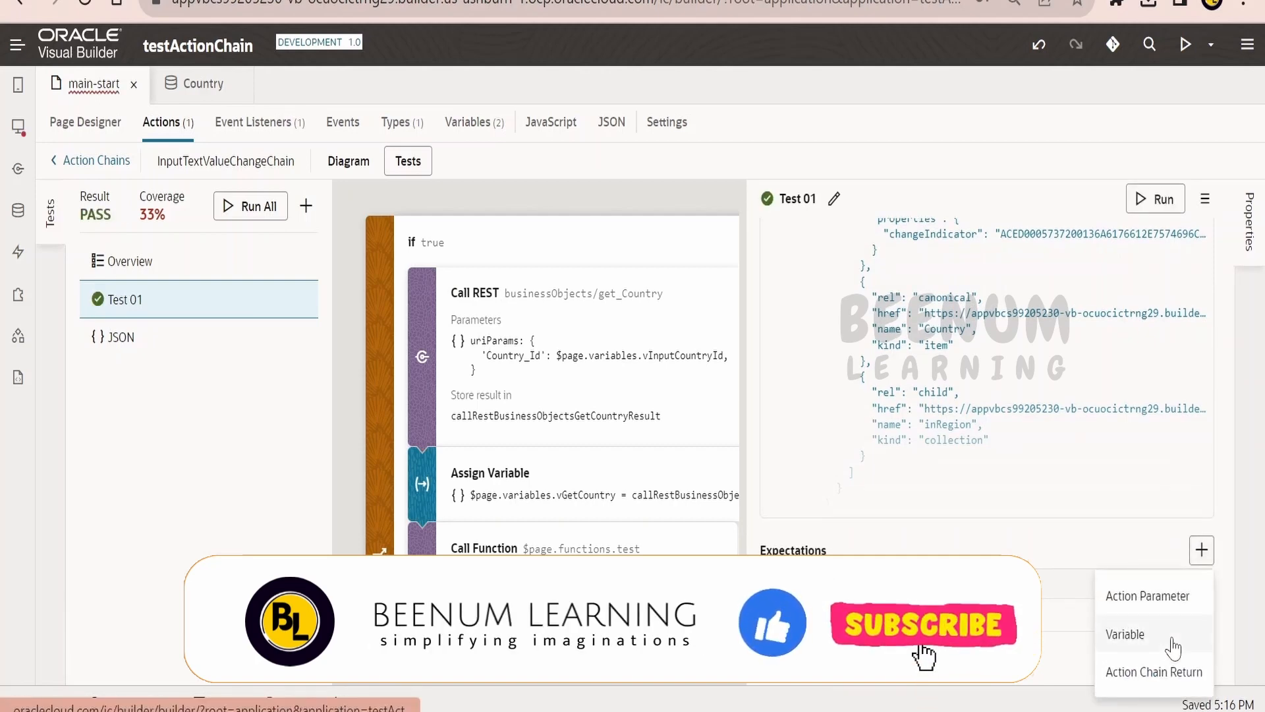
left_click(1125, 634)
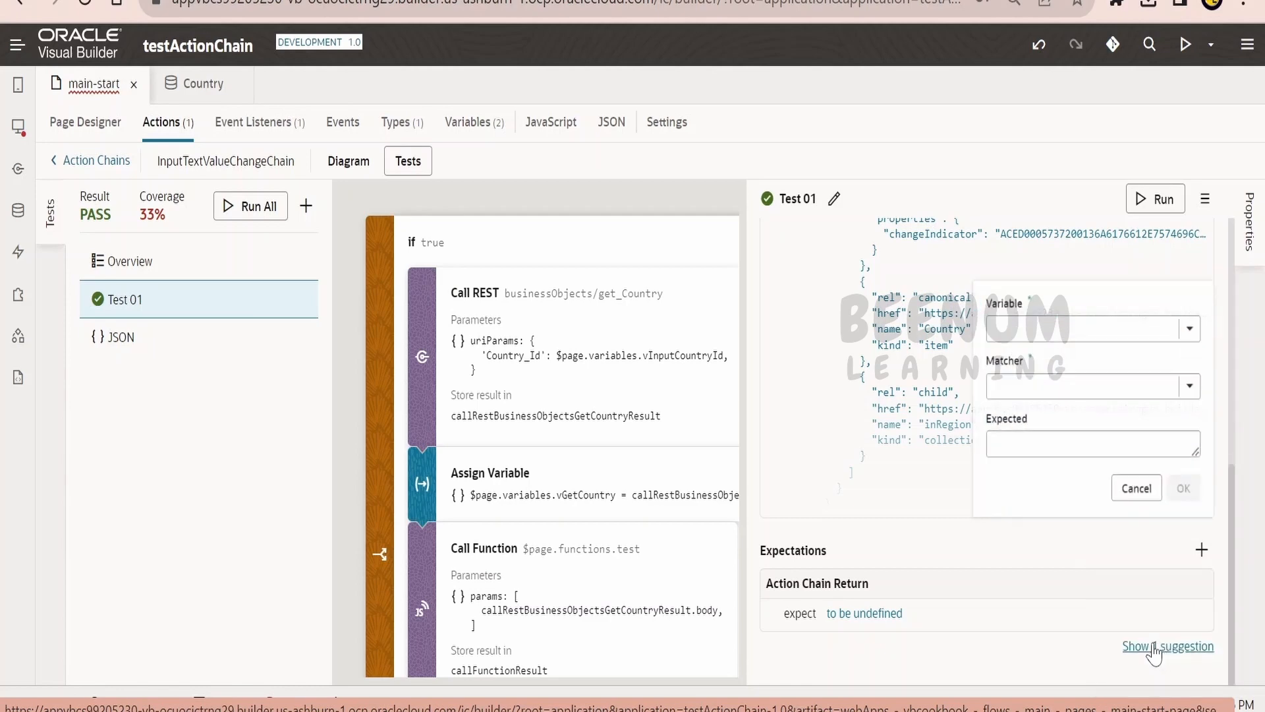
left_click(1189, 328)
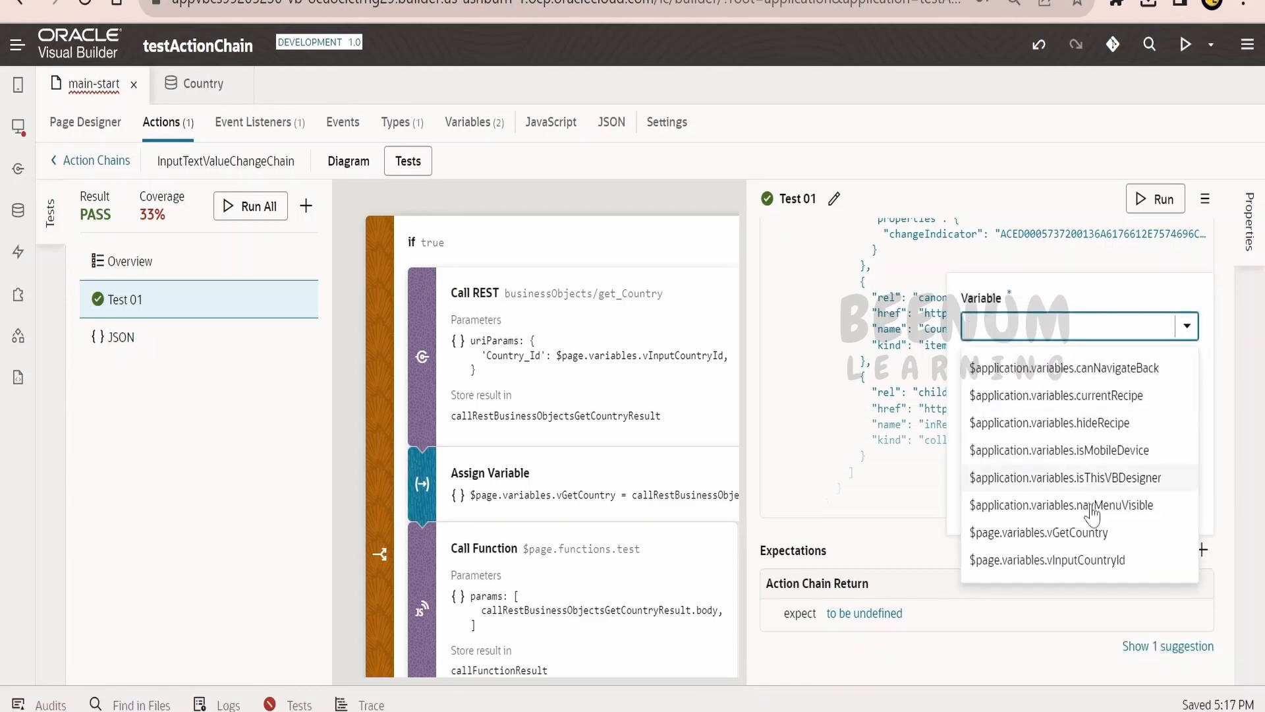
left_click(1046, 559)
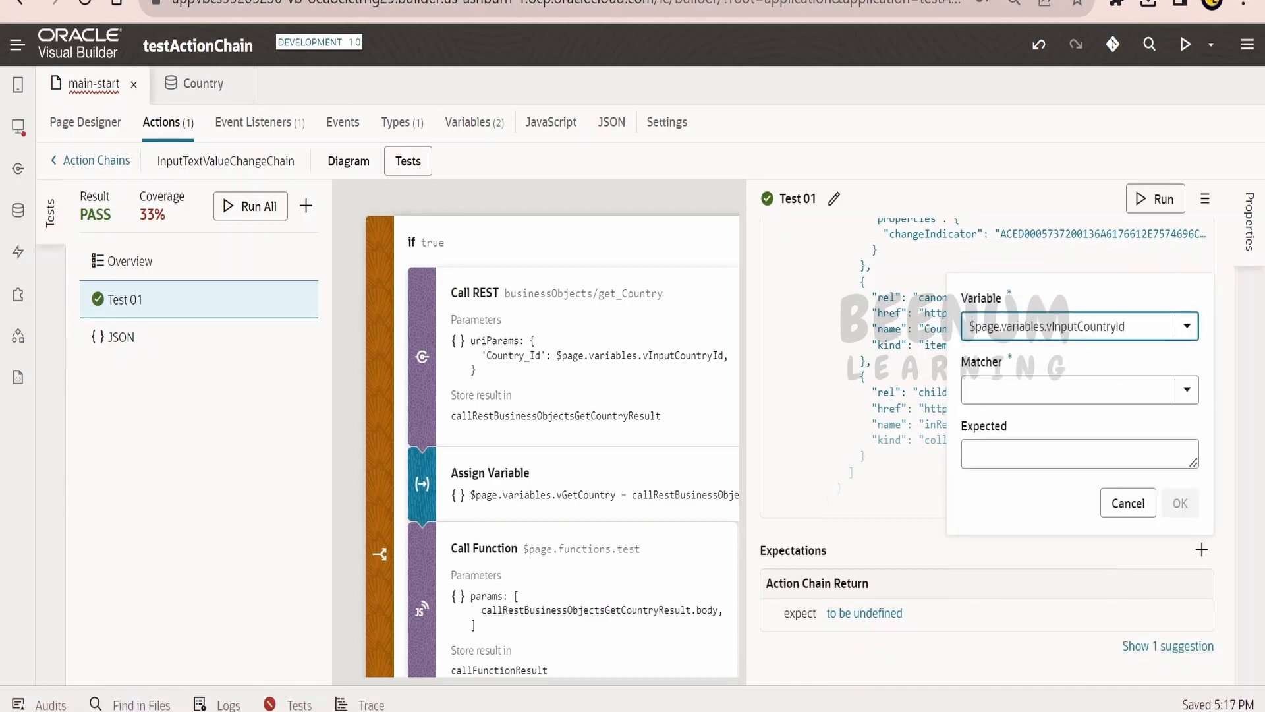
left_click(1073, 390)
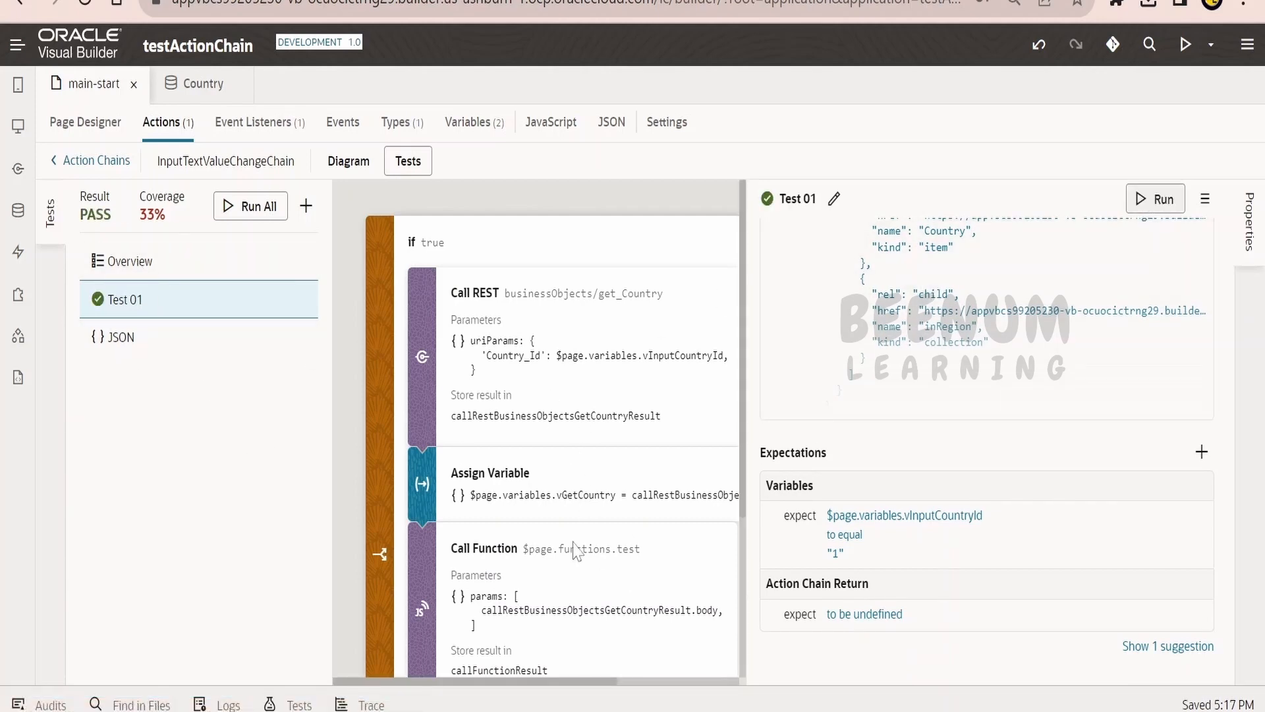
mouse_move(1057, 355)
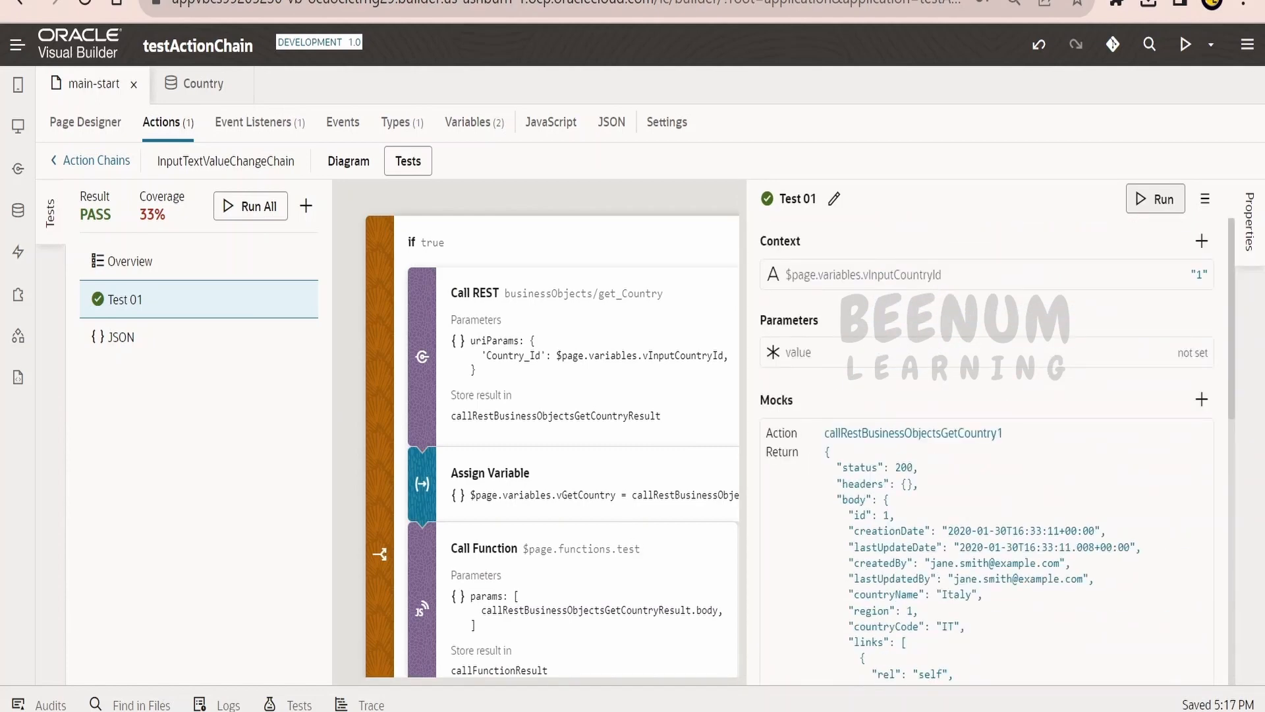
scroll("down", 3)
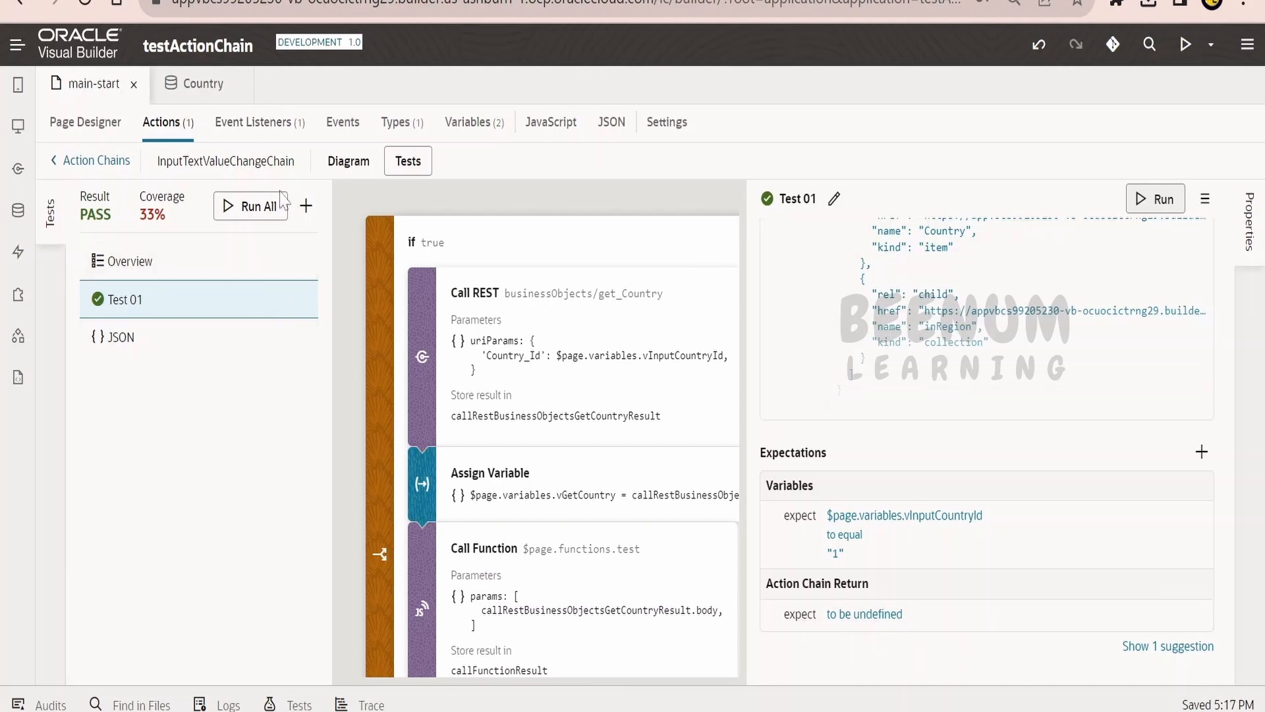
Rename the second test to 'Test 02' and set its vInputCountryId context to 1
left_click(305, 206)
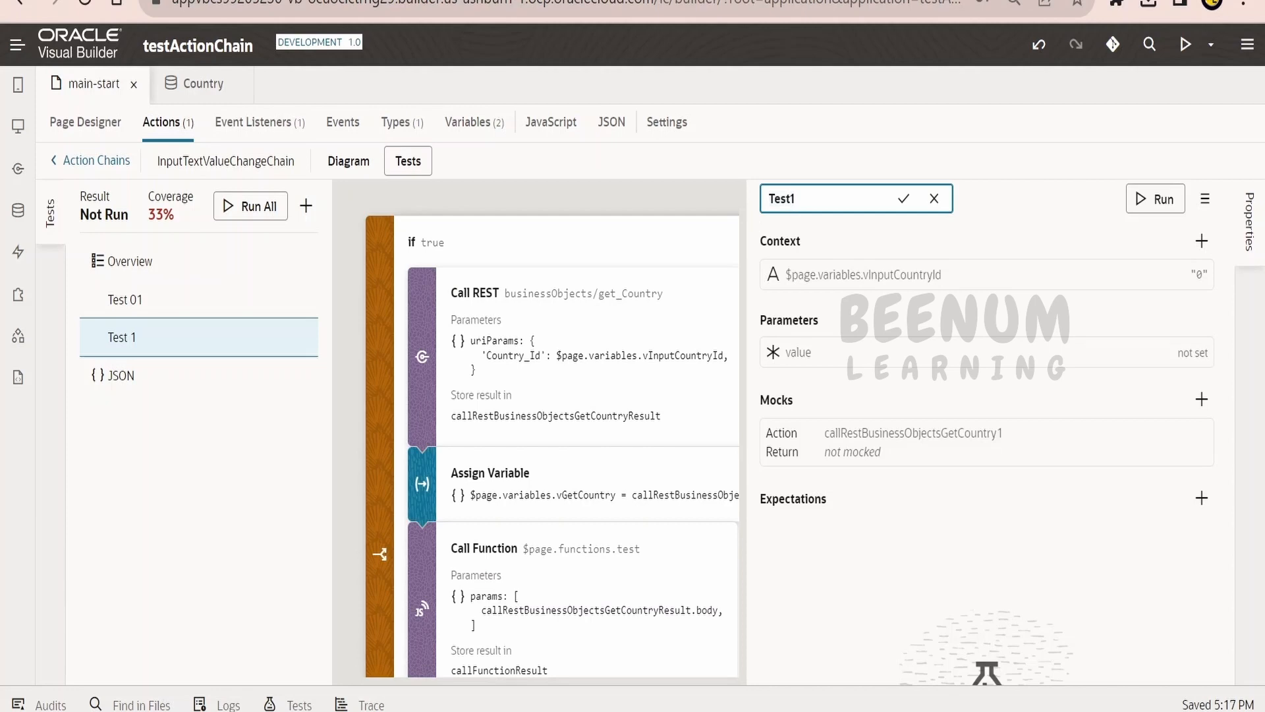
type("Test 02")
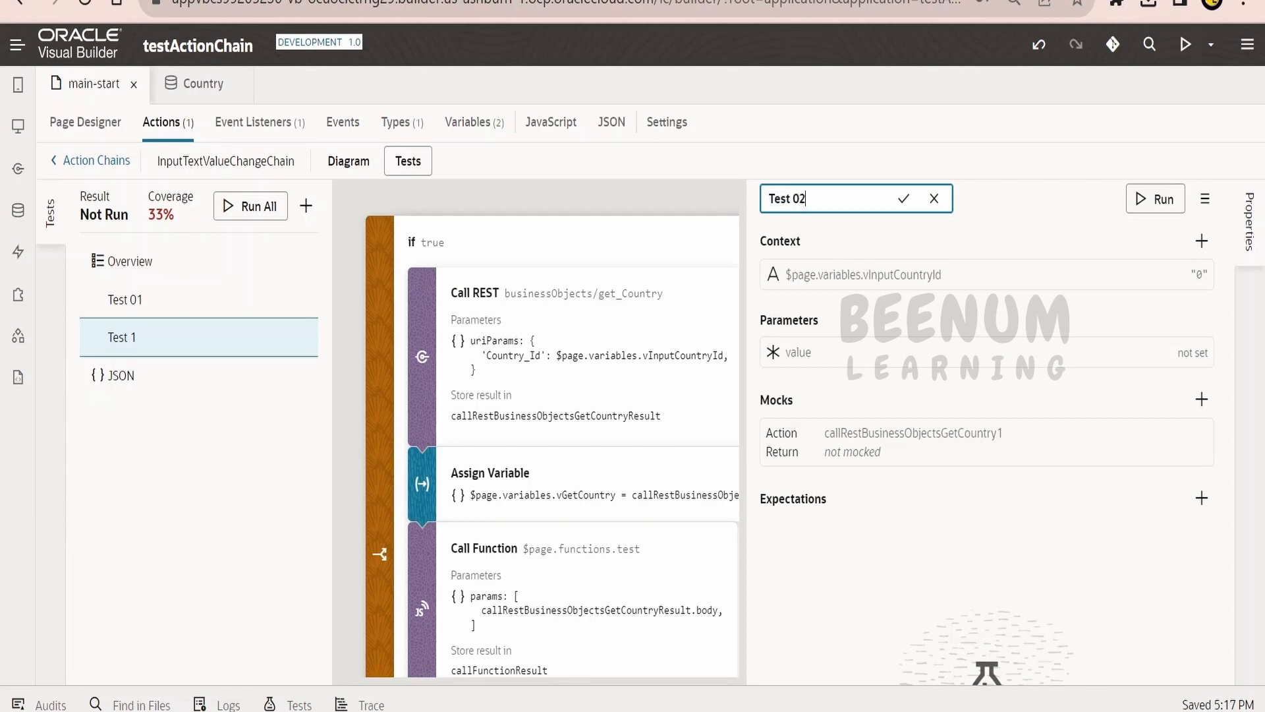
left_click(903, 197)
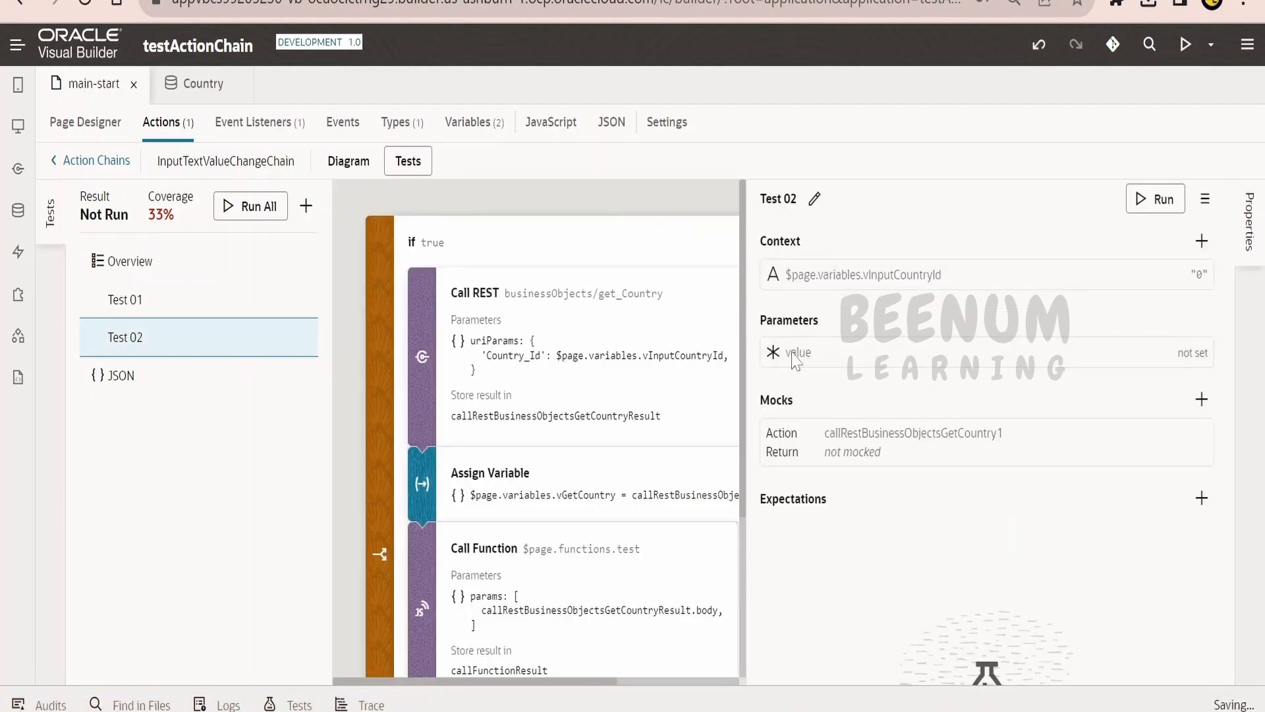
left_click(1192, 275)
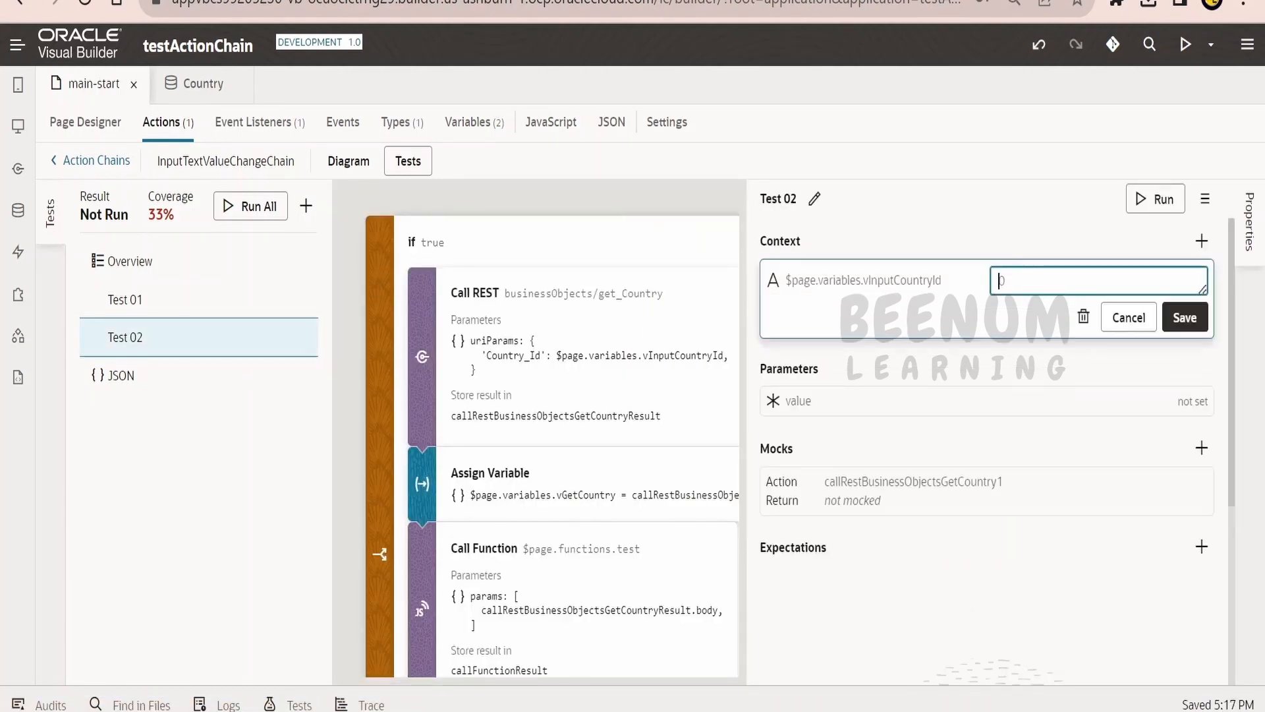
type("1")
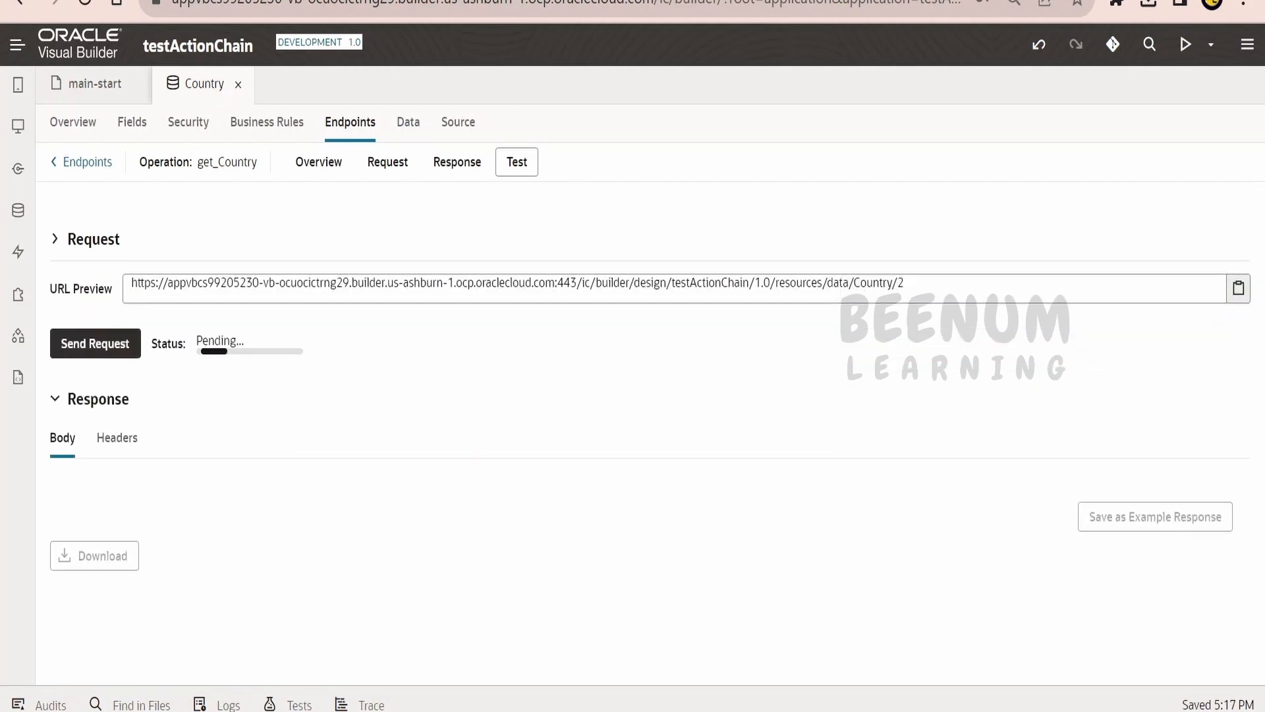
Send the Country endpoint sample request and return to the action chain tests
left_click(95, 342)
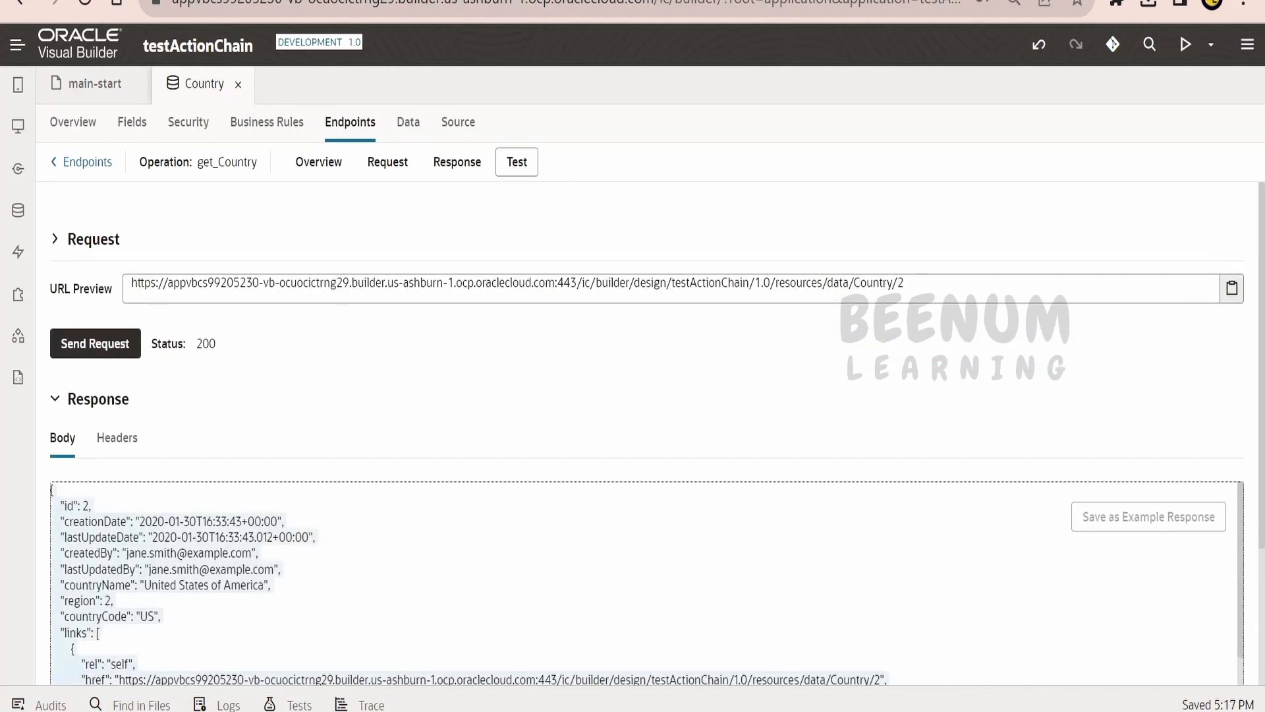
left_click(95, 84)
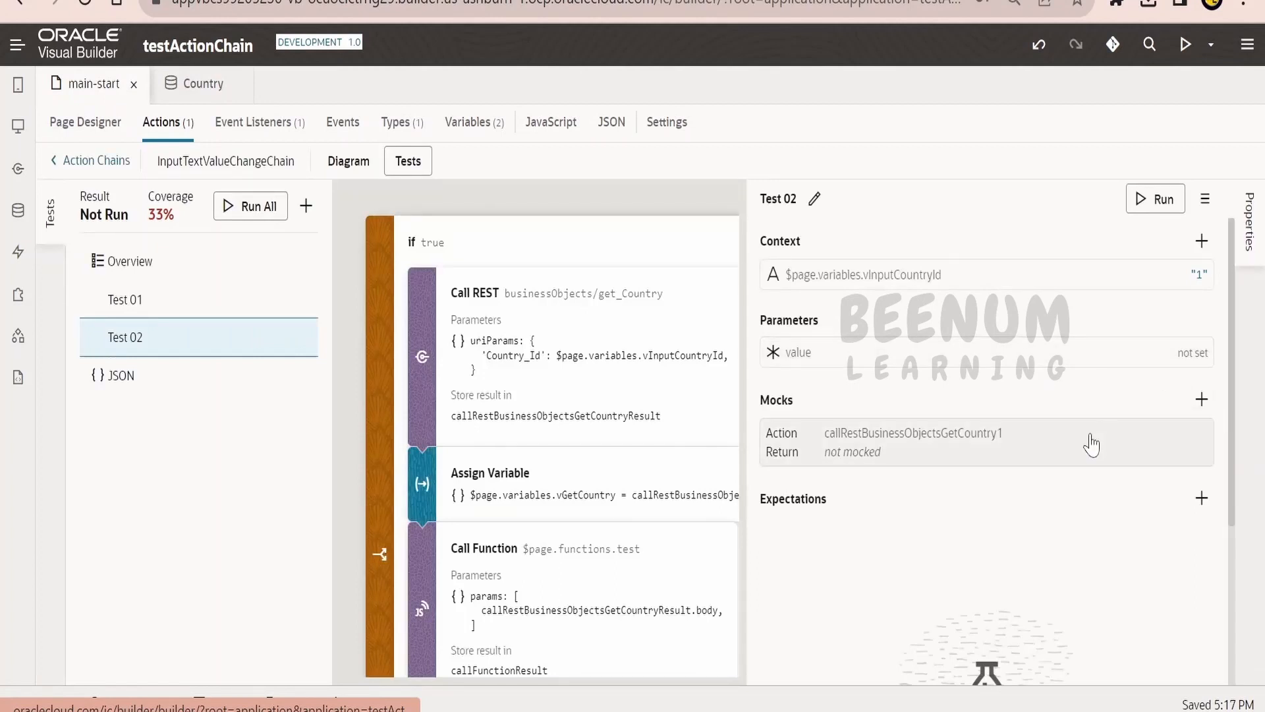
Paste the copied country JSON into Test 02's get_Country mock Body with status 200
left_click(1093, 443)
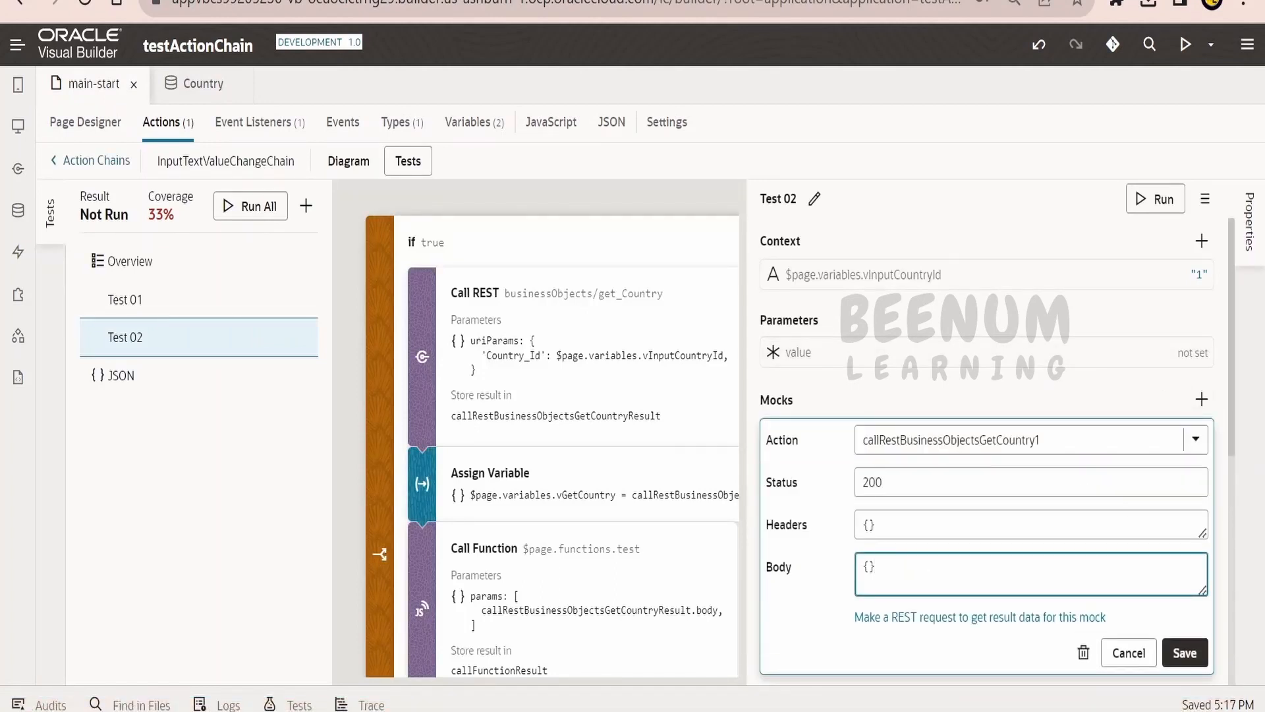
scroll("down", 3)
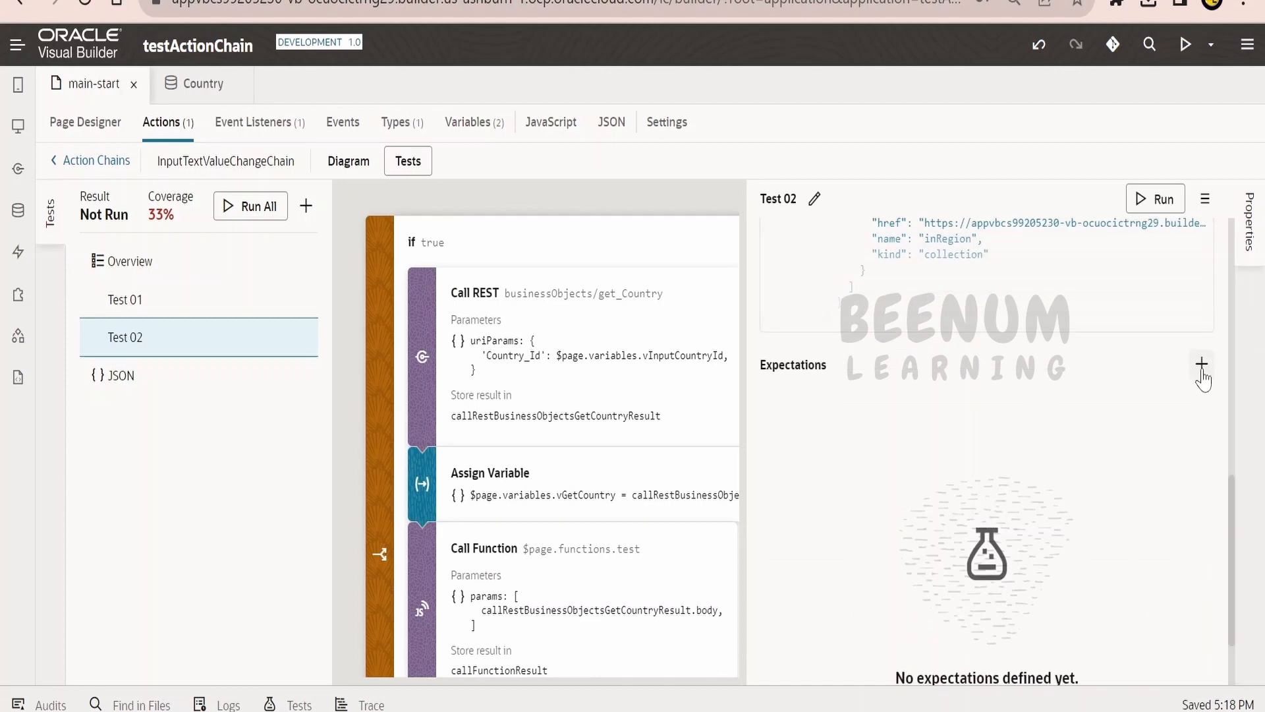
Add expectation: $page.variables.vGetCountry.id to.equal 1, and confirm it
left_click(1199, 362)
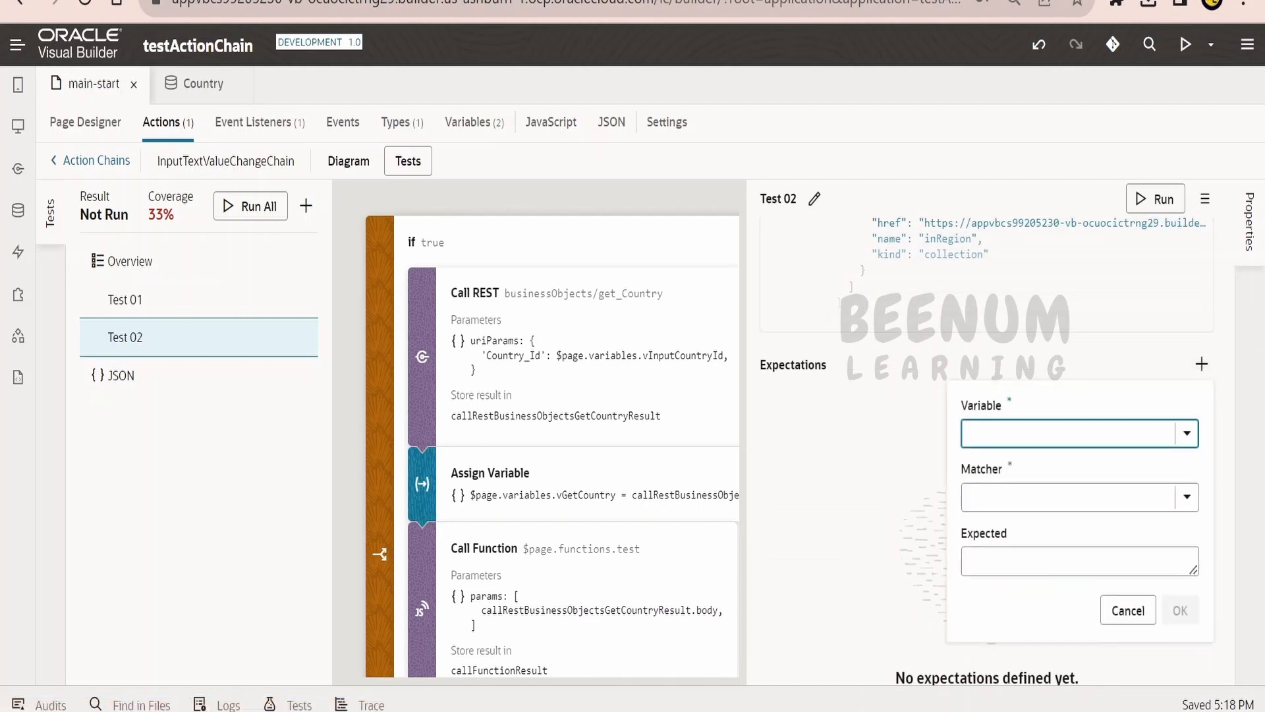
type("$page.variables.vGetCountry")
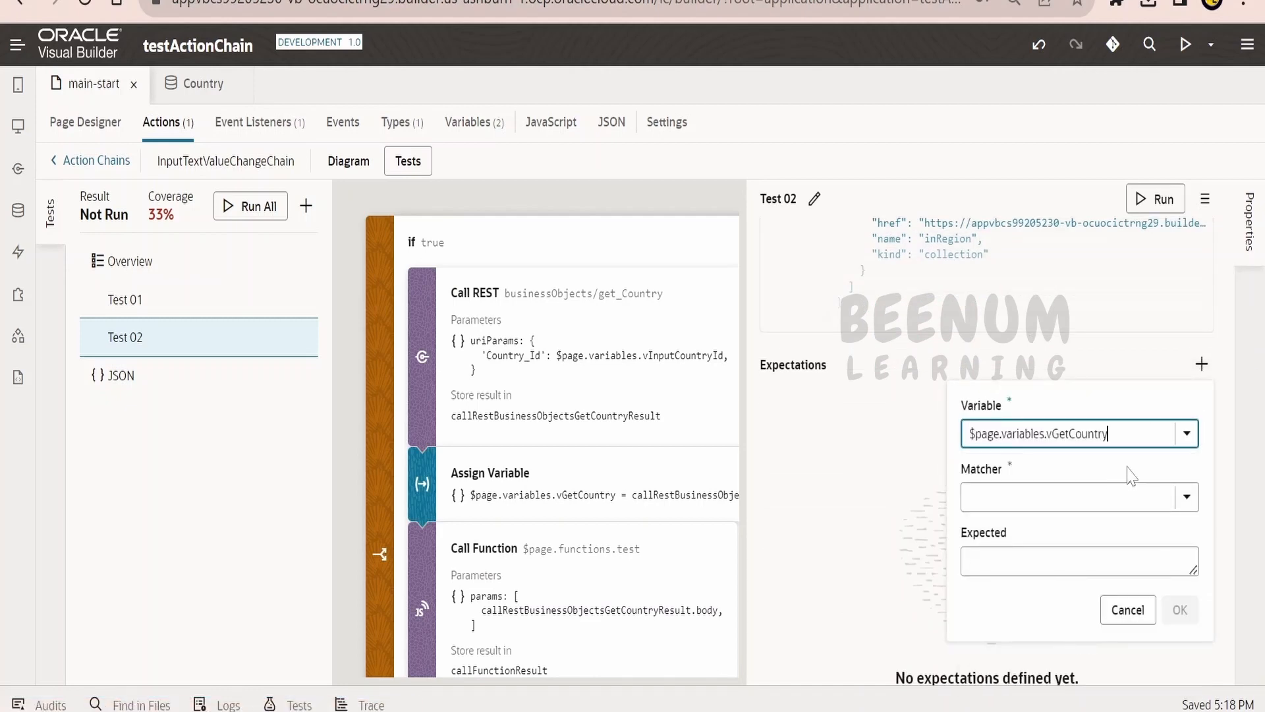
type(".id")
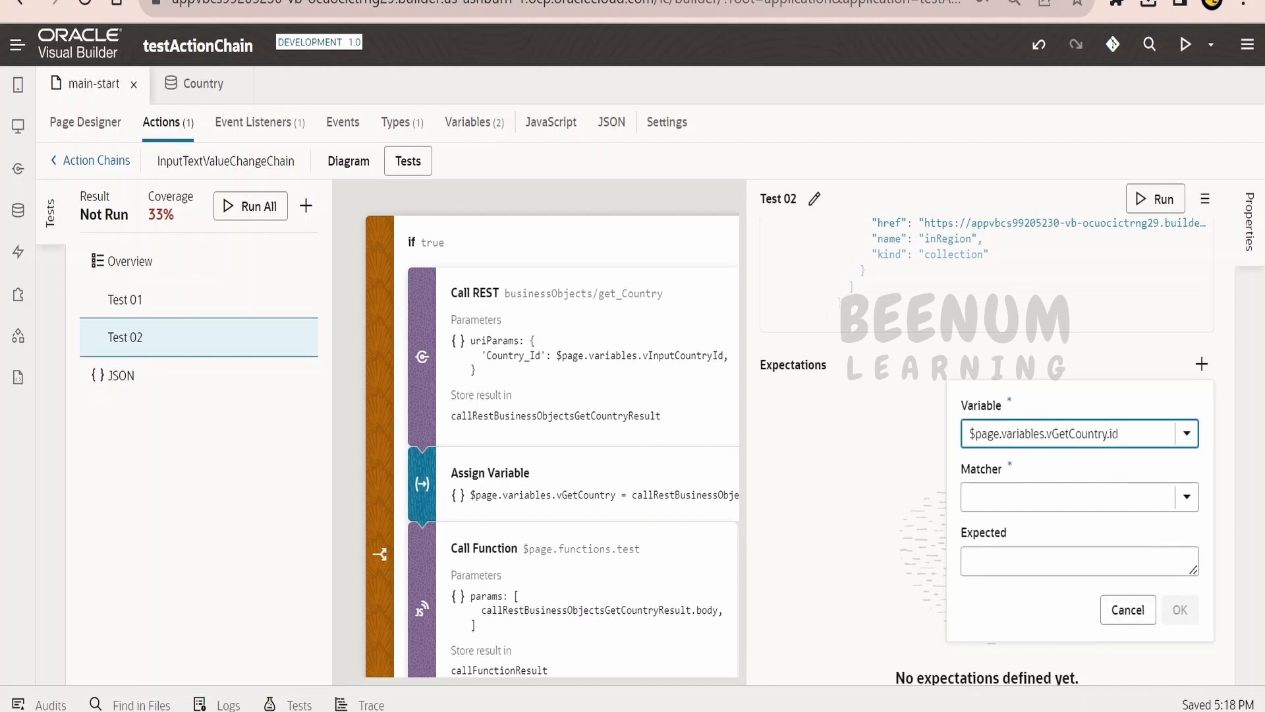
type("to.equal")
left_click(1079, 560)
type("1")
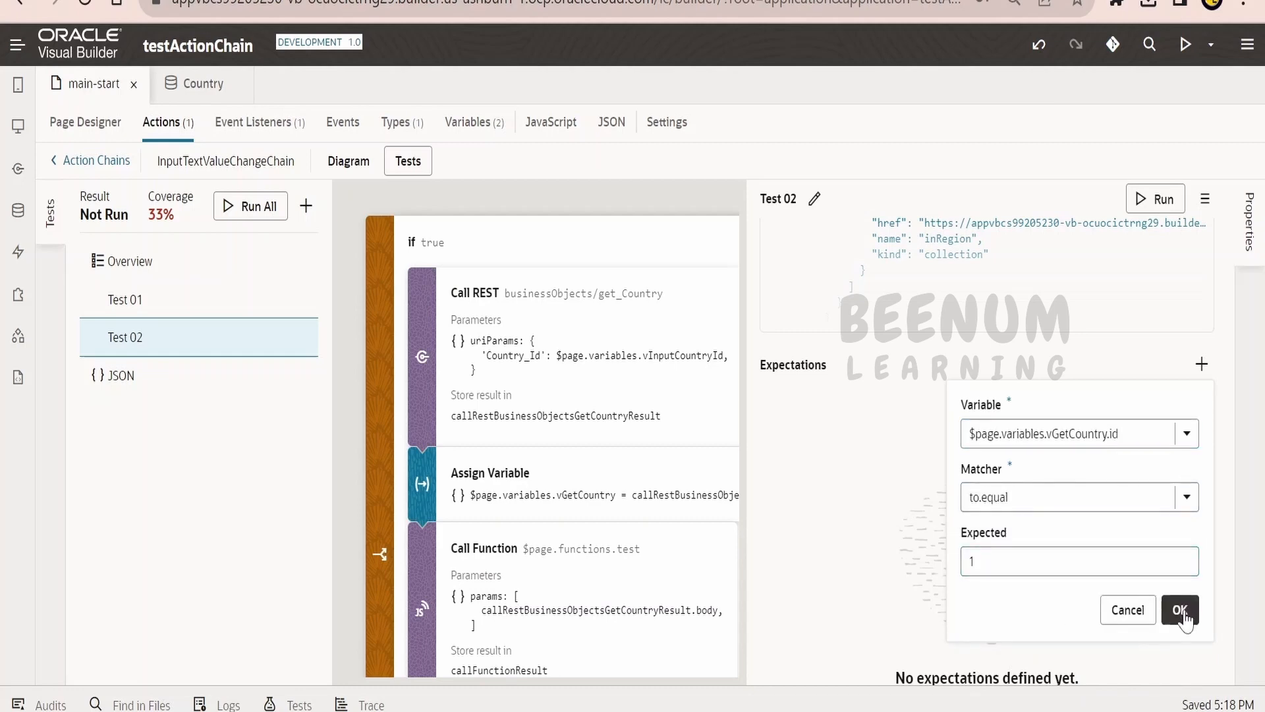
left_click(1182, 608)
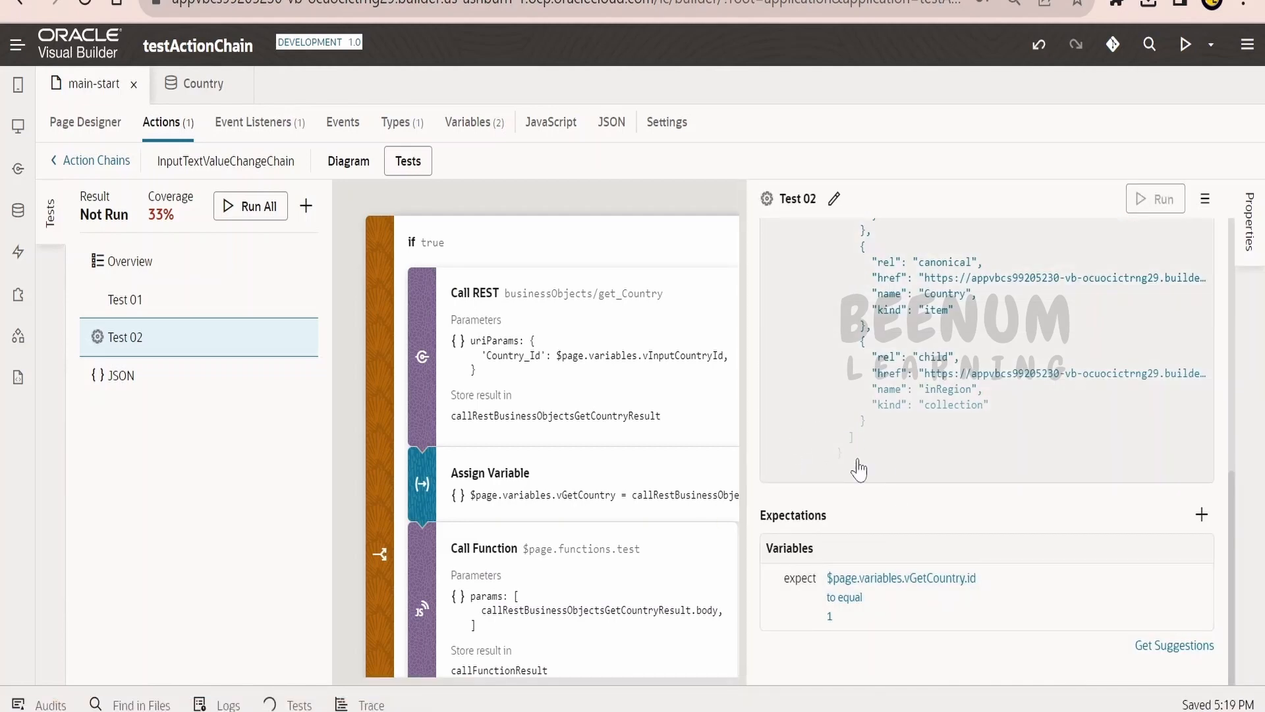
Run Test 02, see FAIL, and change the mocked country id from 2 to 1
left_click(1154, 197)
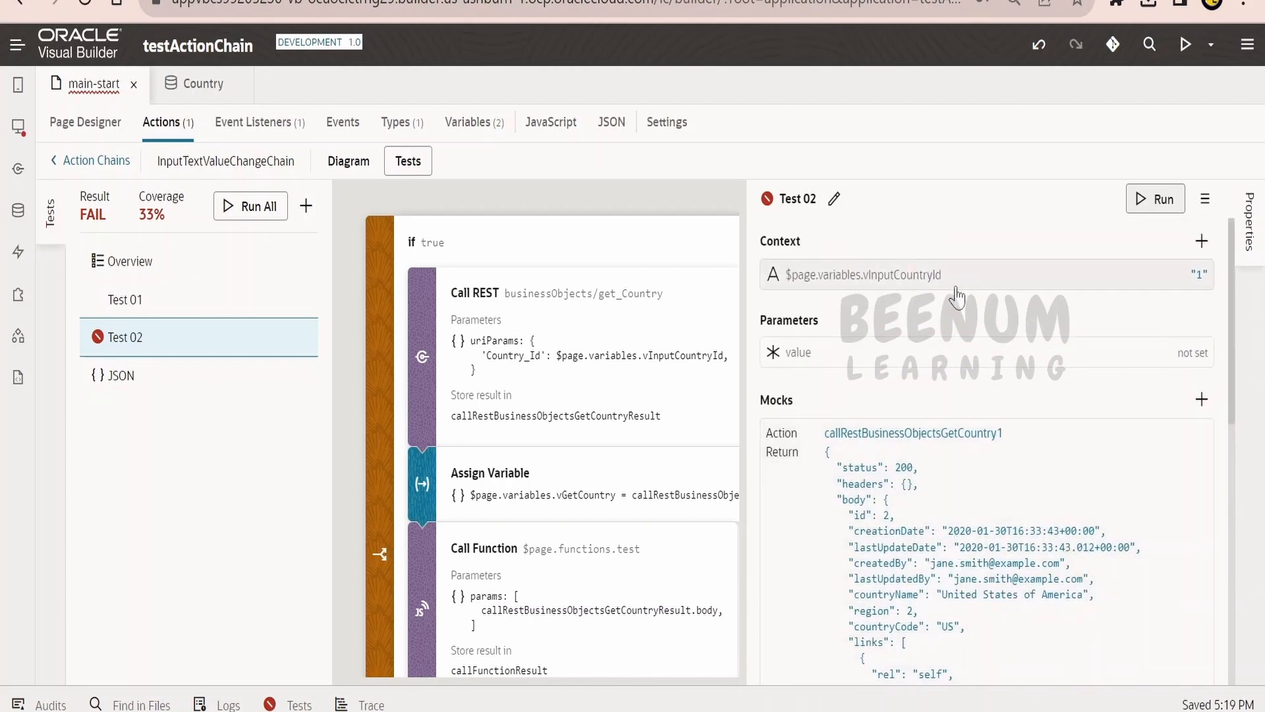
scroll("down", 3)
type("1")
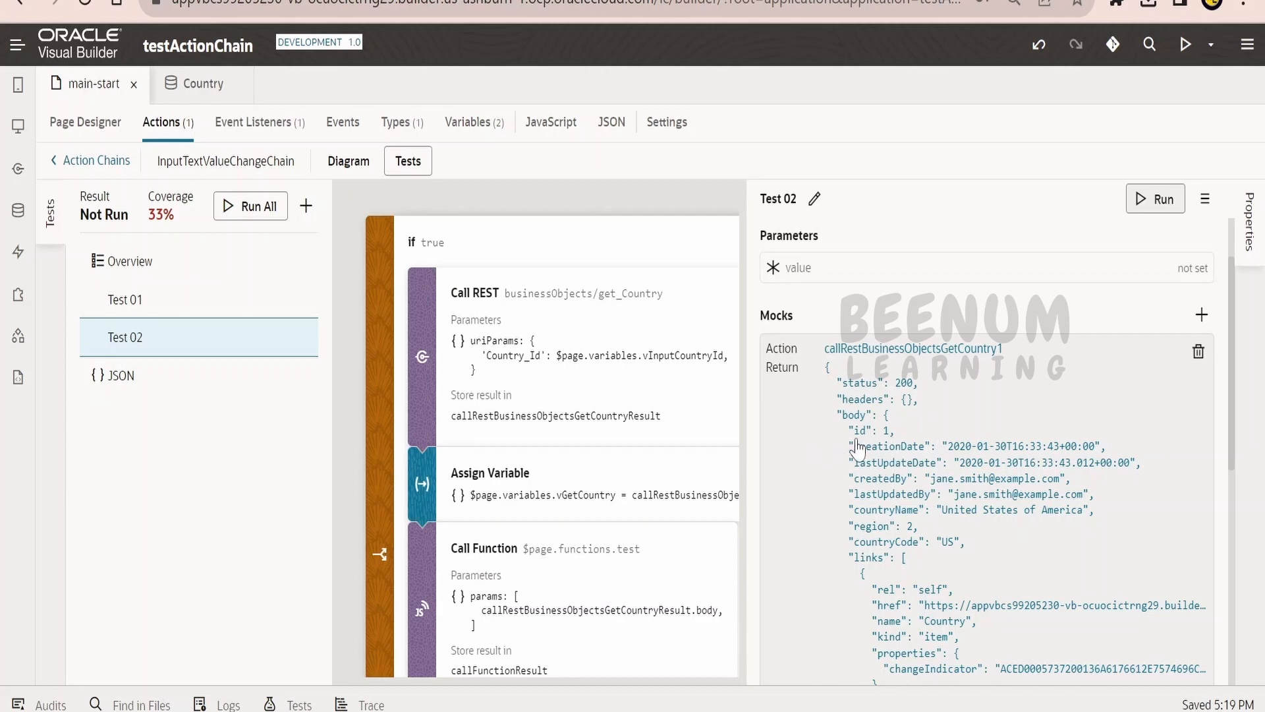
Rerun Test 02 with the corrected mock so both tests show PASS
scroll("down", 3)
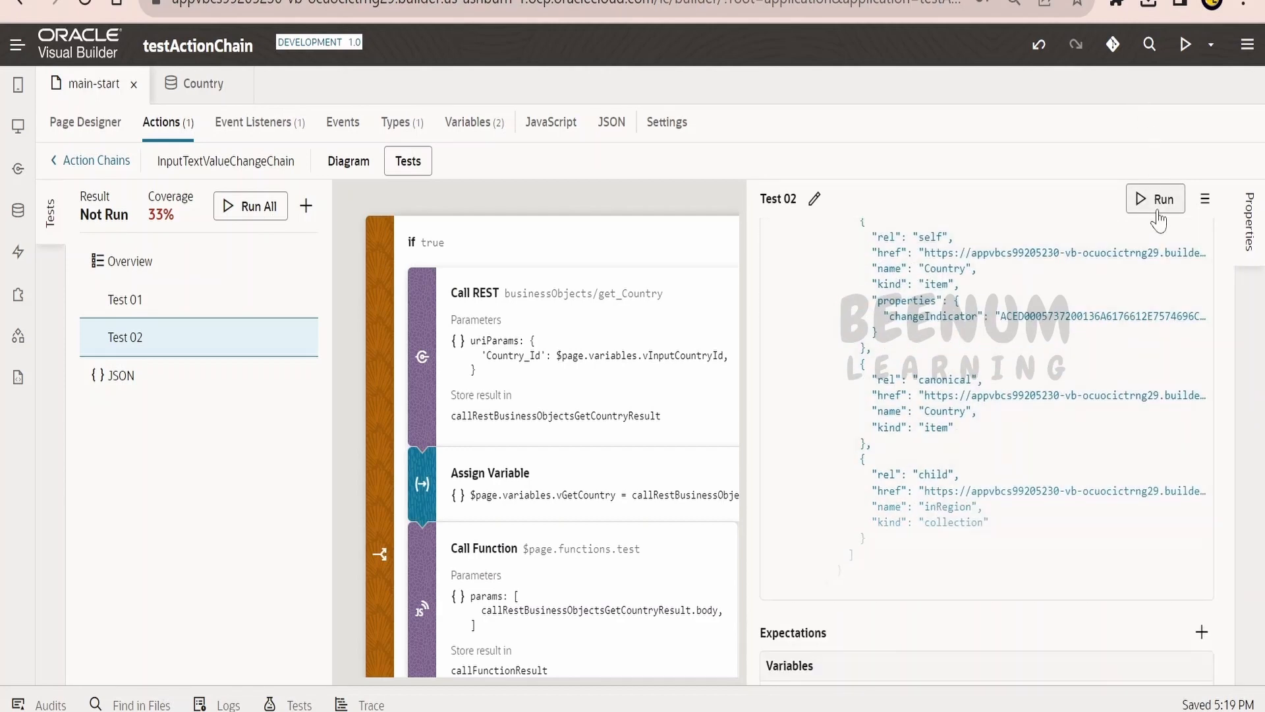
left_click(1154, 197)
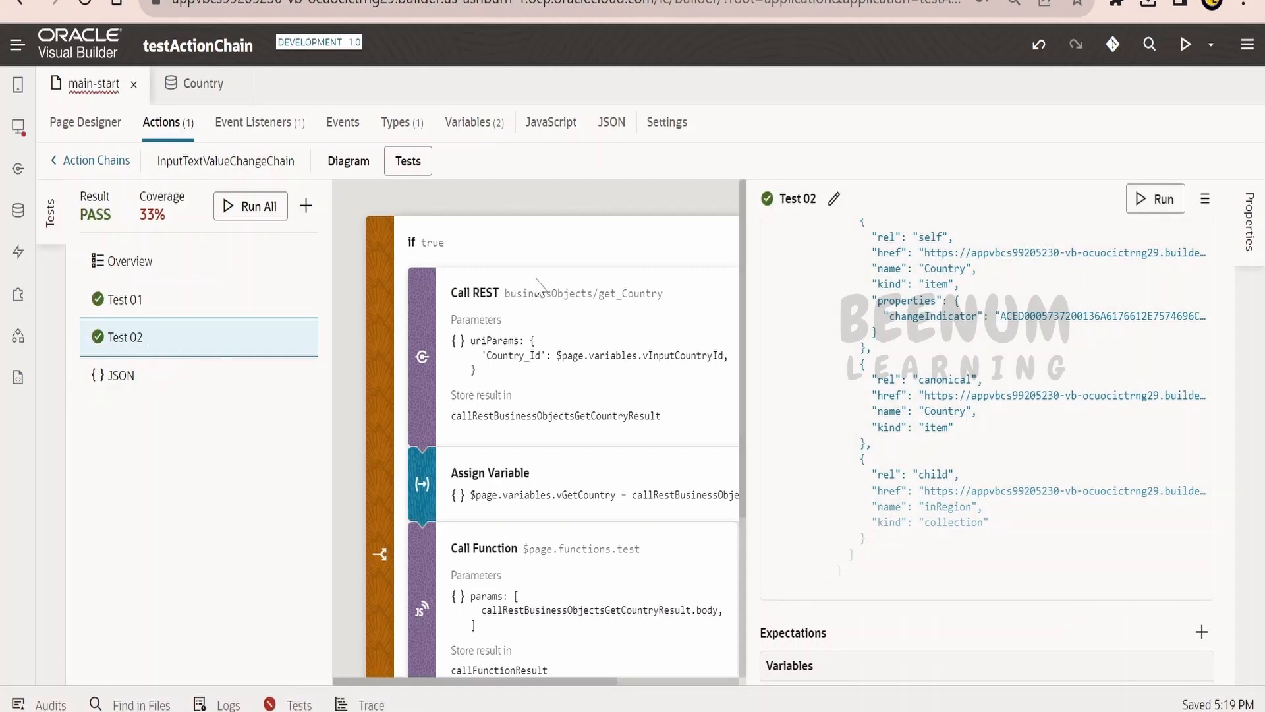
mouse_move(321, 703)
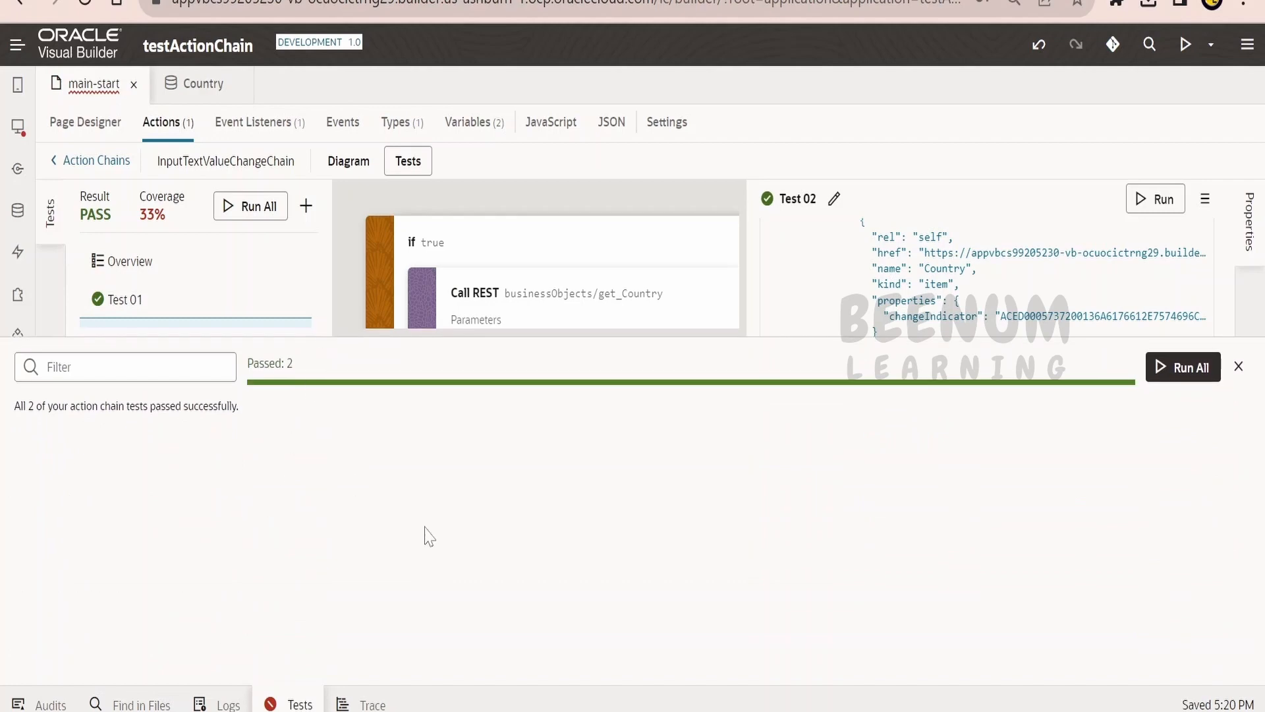
mouse_move(222, 489)
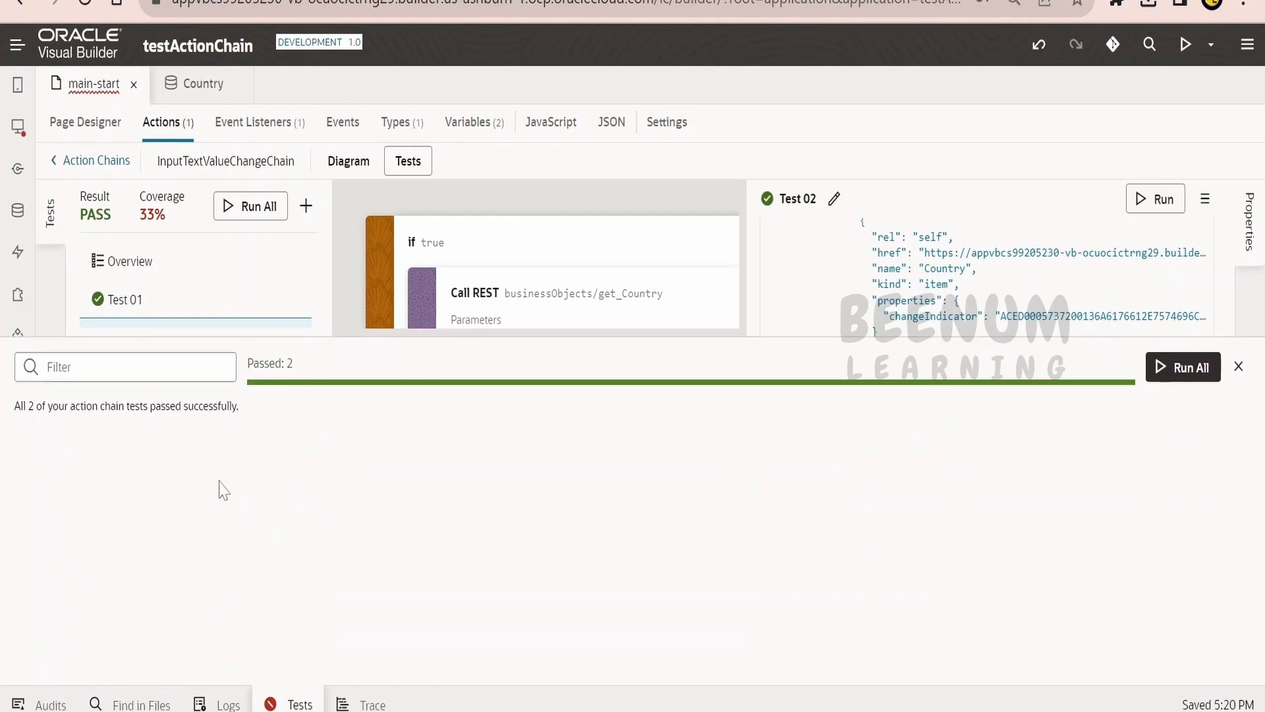
mouse_move(97, 8)
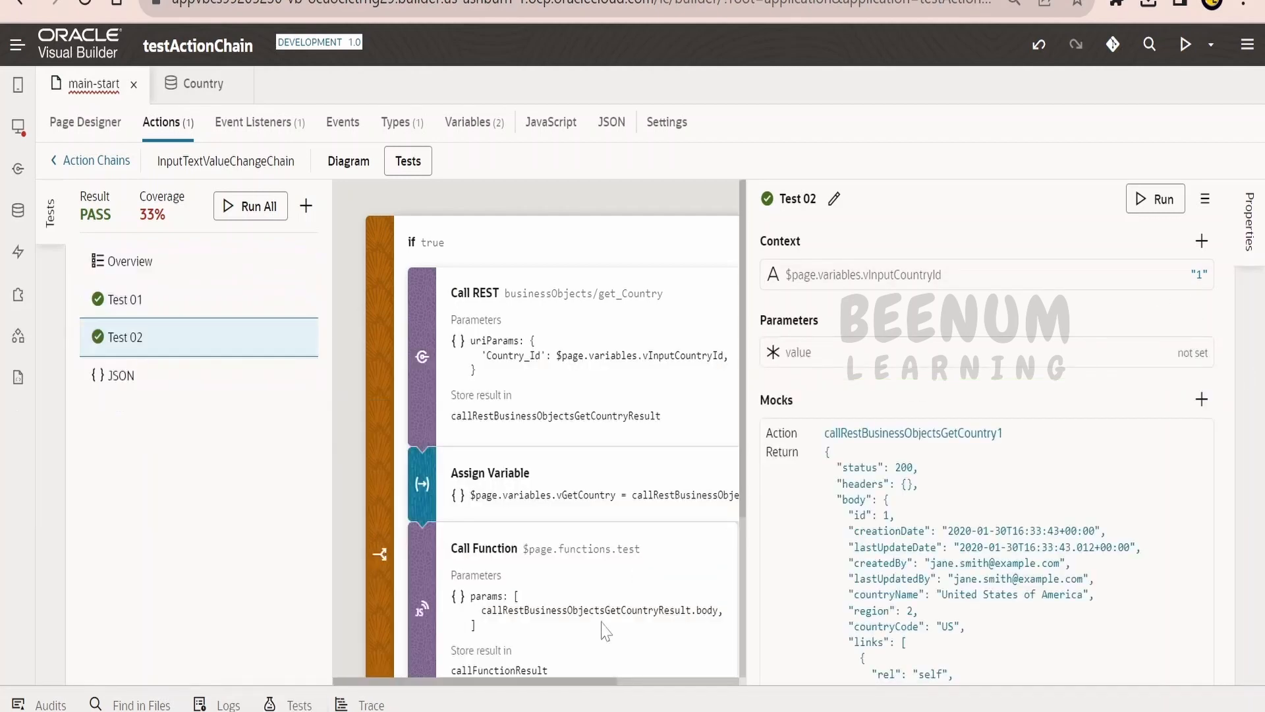
Return to the main-start Page Designer and close the Tests results panel
left_click(85, 122)
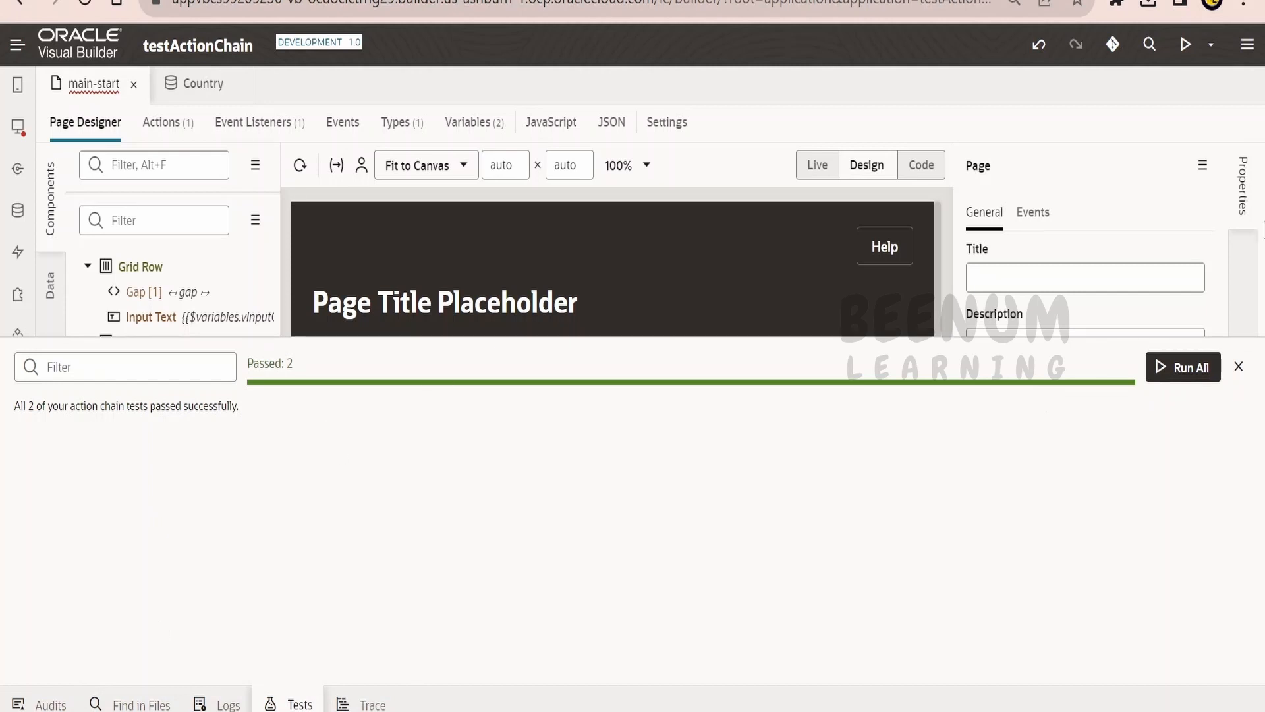
left_click(1239, 366)
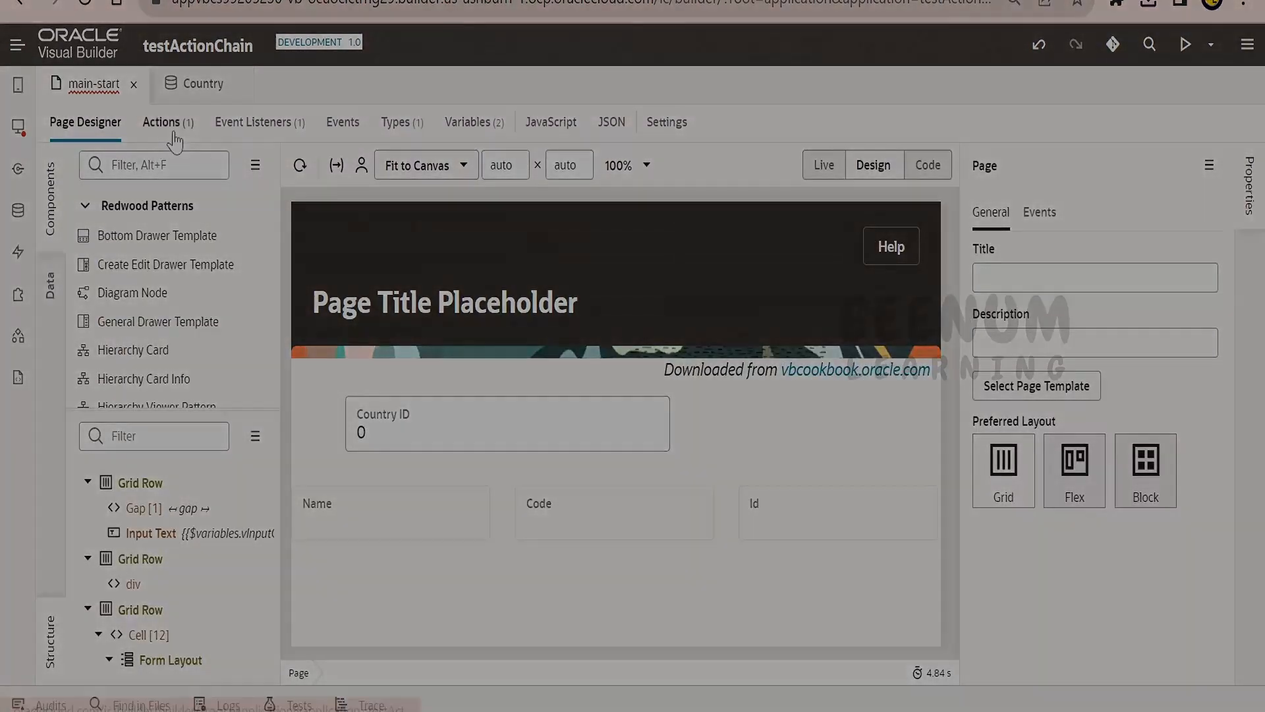